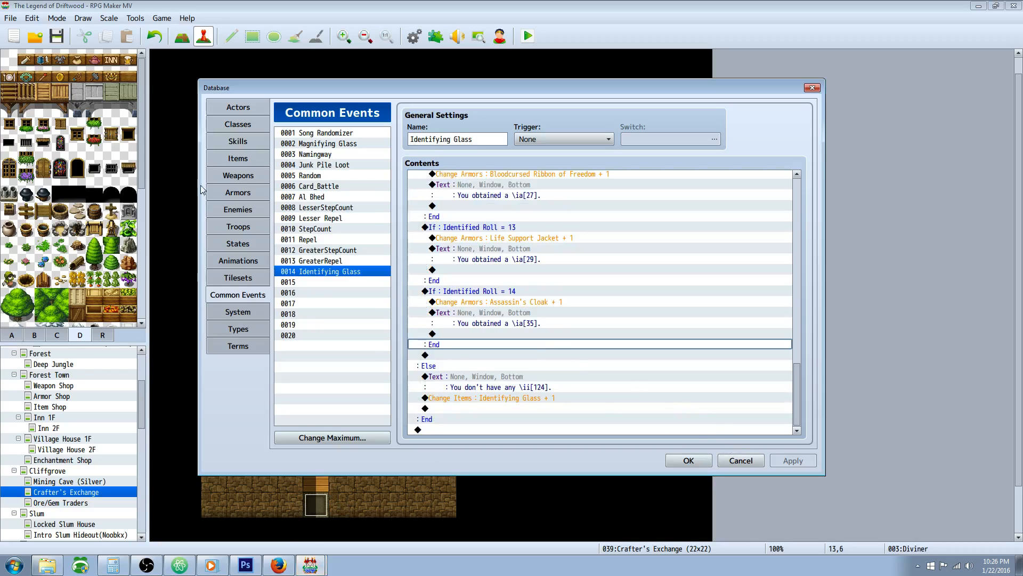
Select item 0124 Unidentified Item and inspect its text-color and cannot-sell notes
click(237, 158)
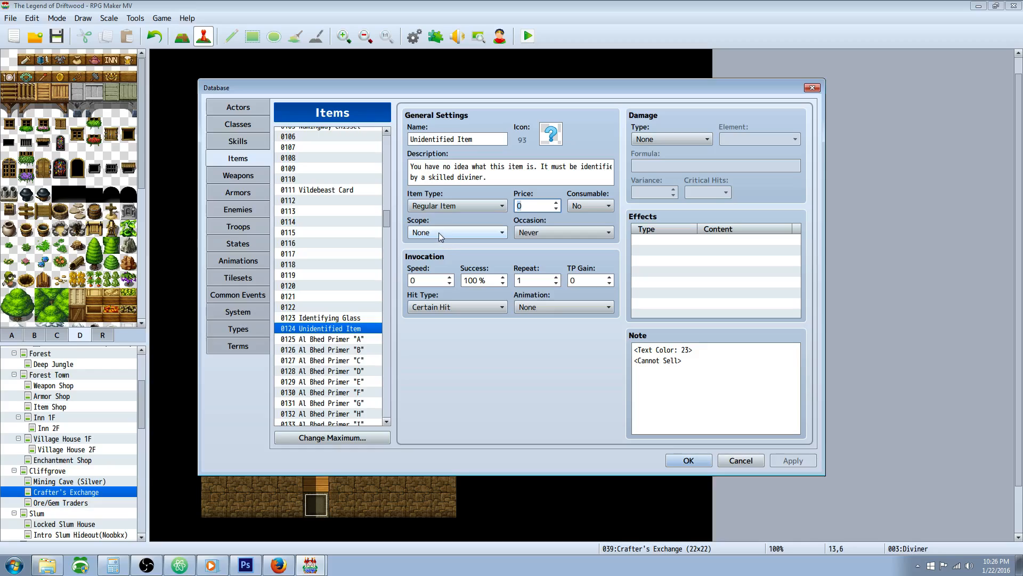
click(531, 205)
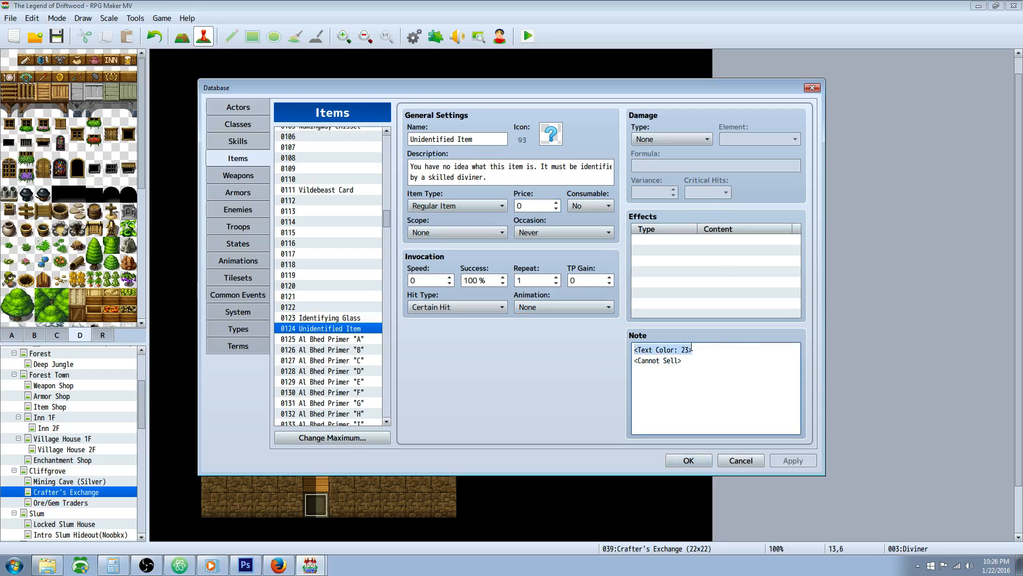
click(665, 349)
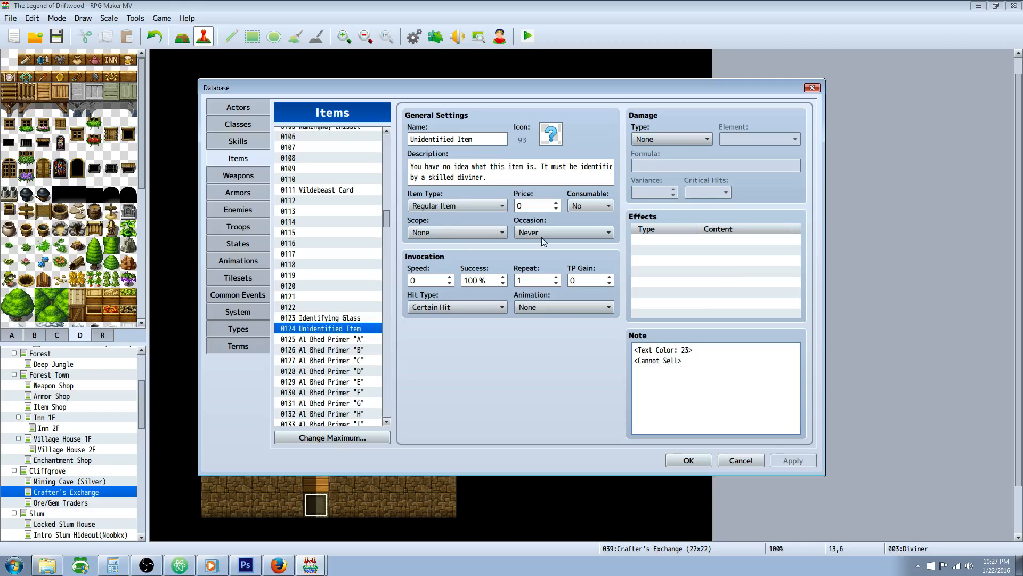
Review the 0123 Identifying Glass item entry's settings
click(320, 317)
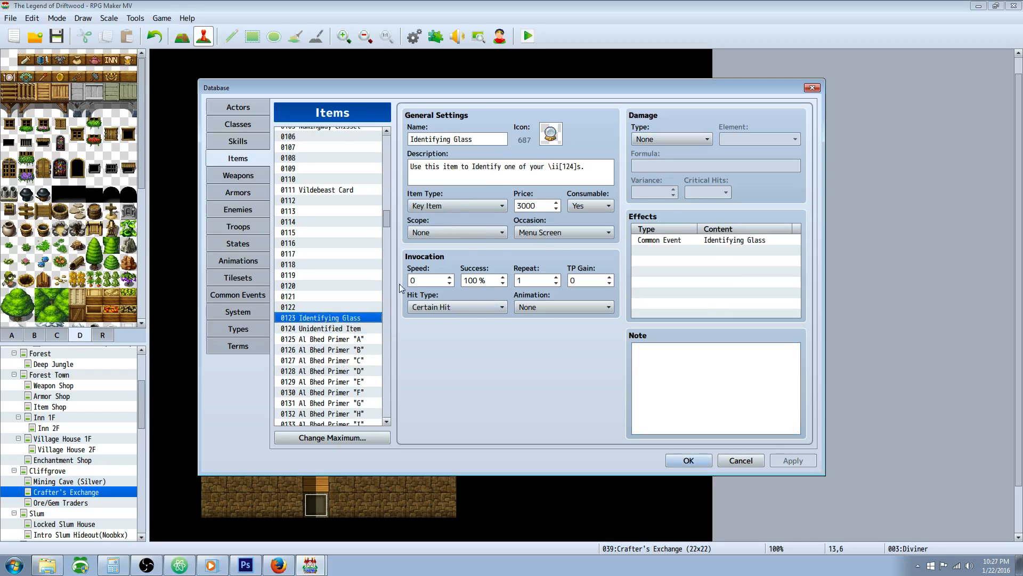
click(456, 139)
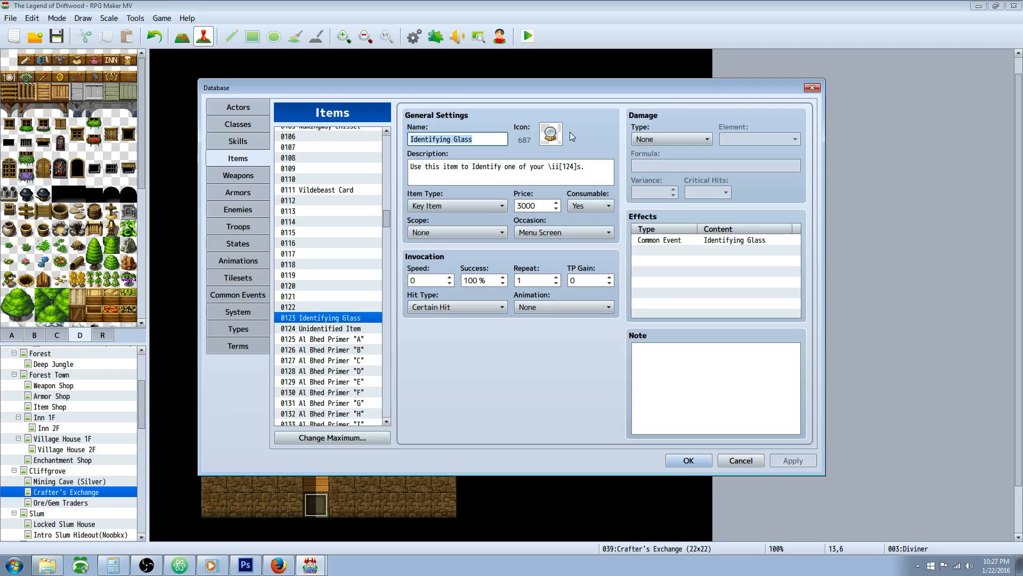
click(512, 171)
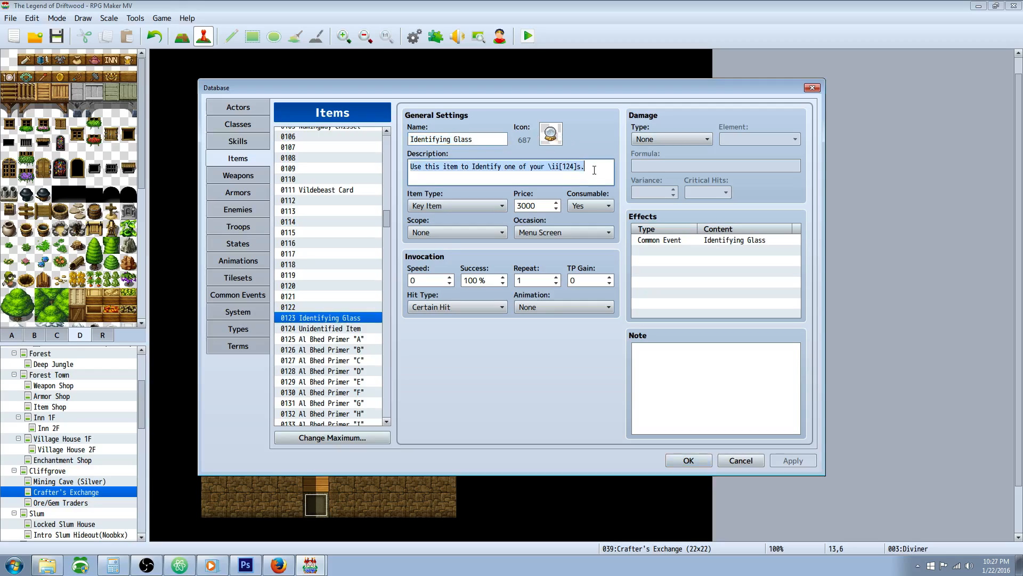
click(456, 166)
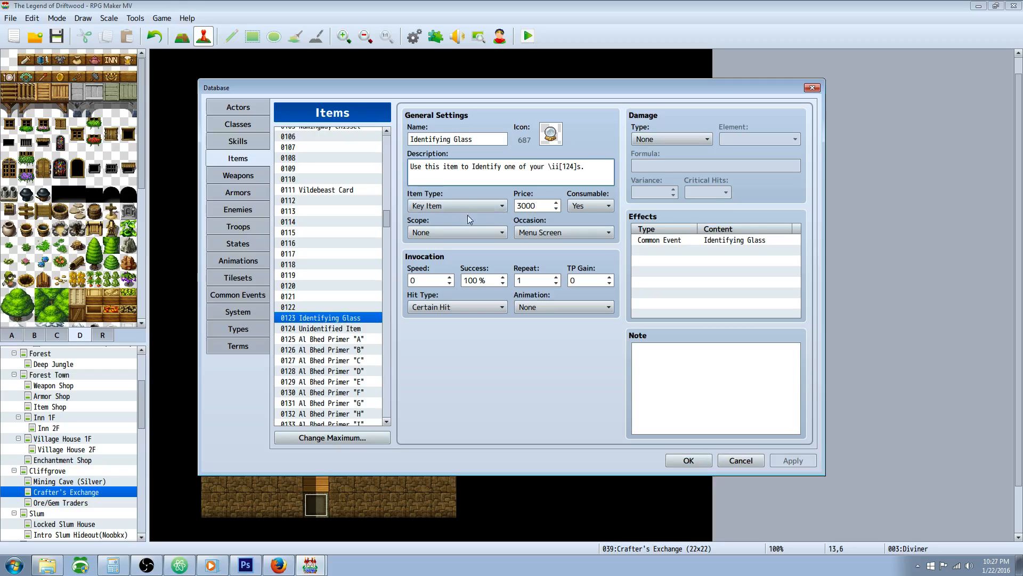
Set 0124 Unidentified Item's type to Key Item, then reselect Identifying Glass
click(326, 327)
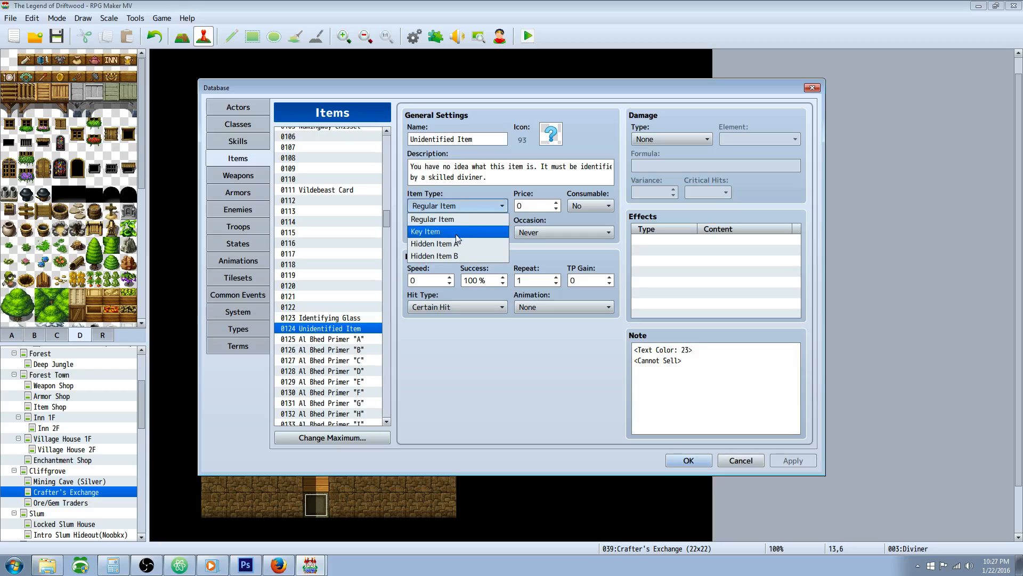
click(425, 231)
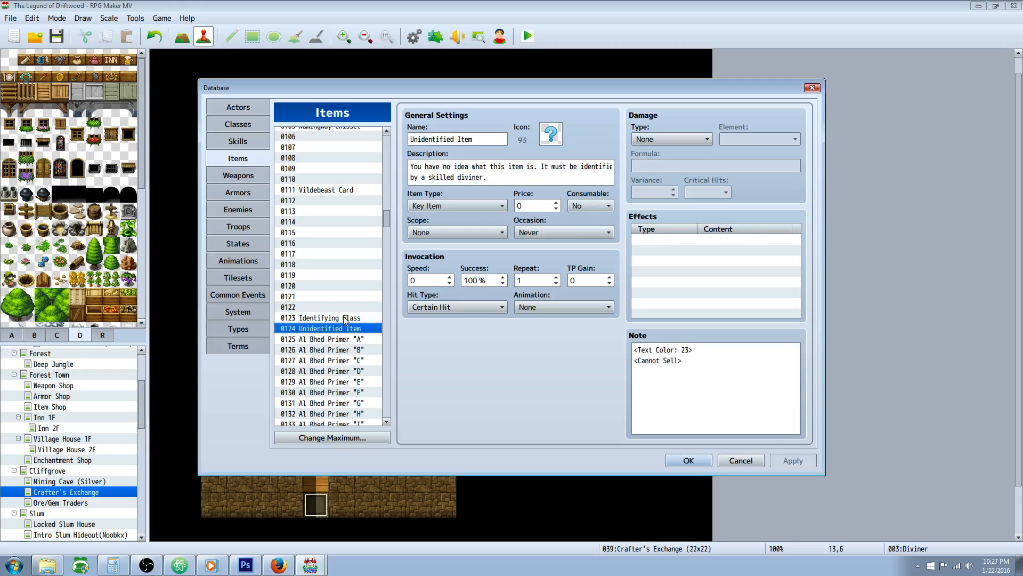
click(324, 318)
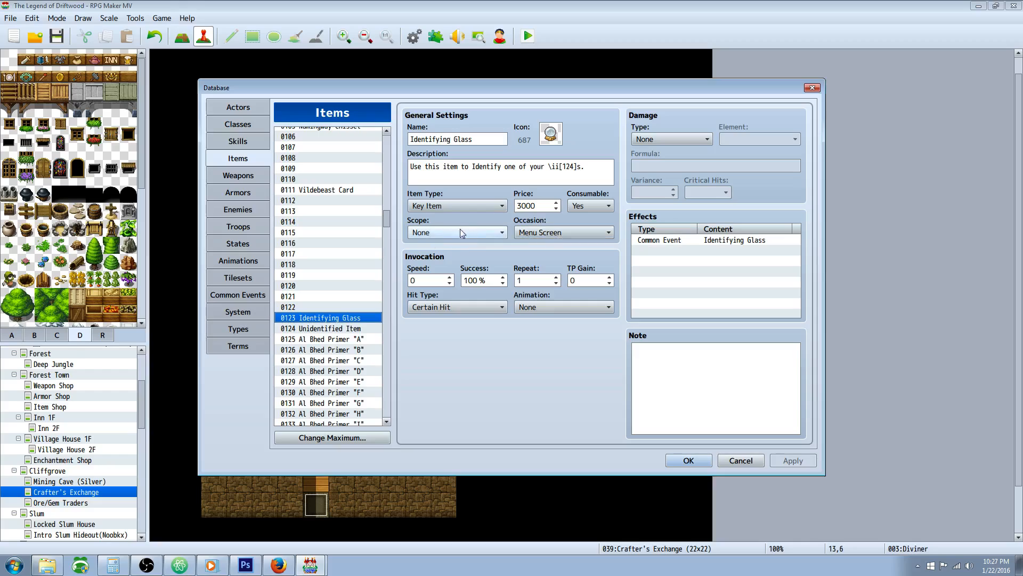
mouse_move(385, 275)
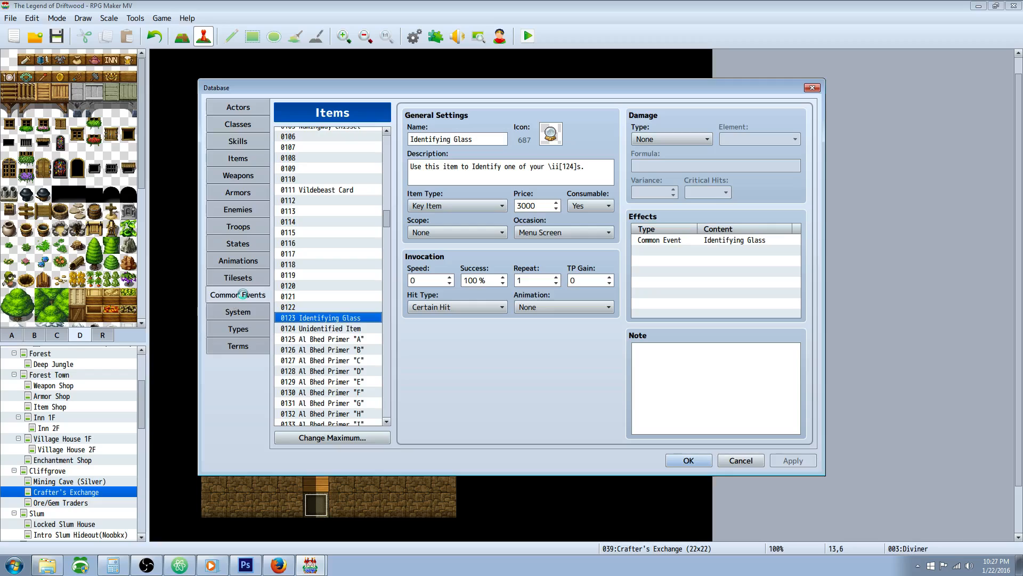
Inspect common event 0014's Conditional Branch requiring an Unidentified Item, leaving it unchanged
click(238, 294)
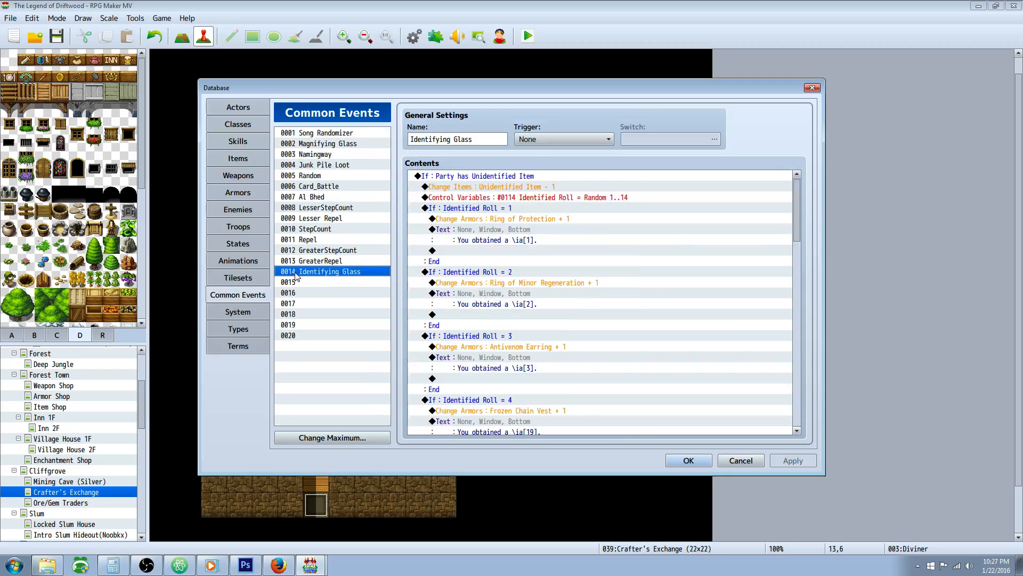
click(457, 140)
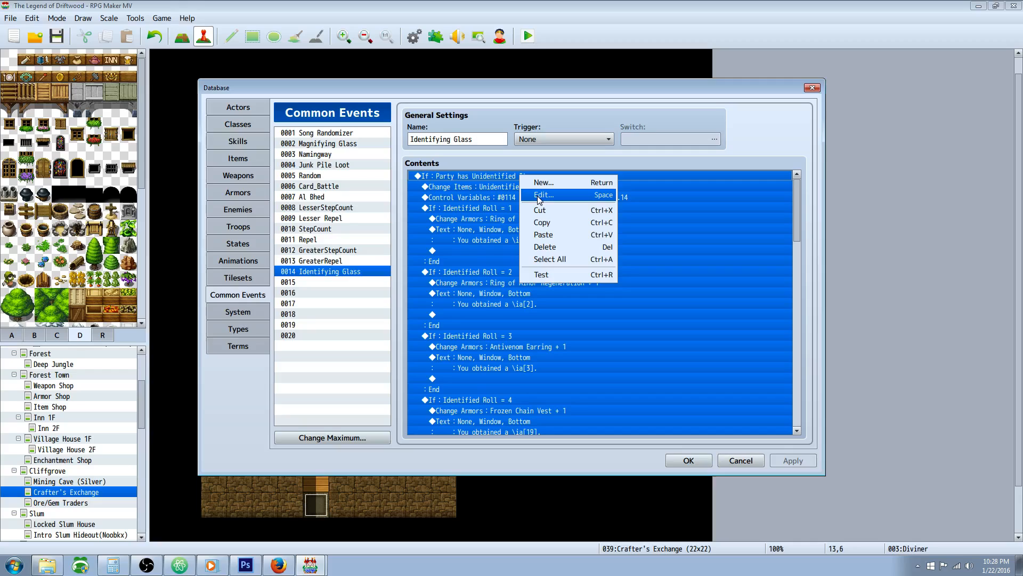
click(543, 194)
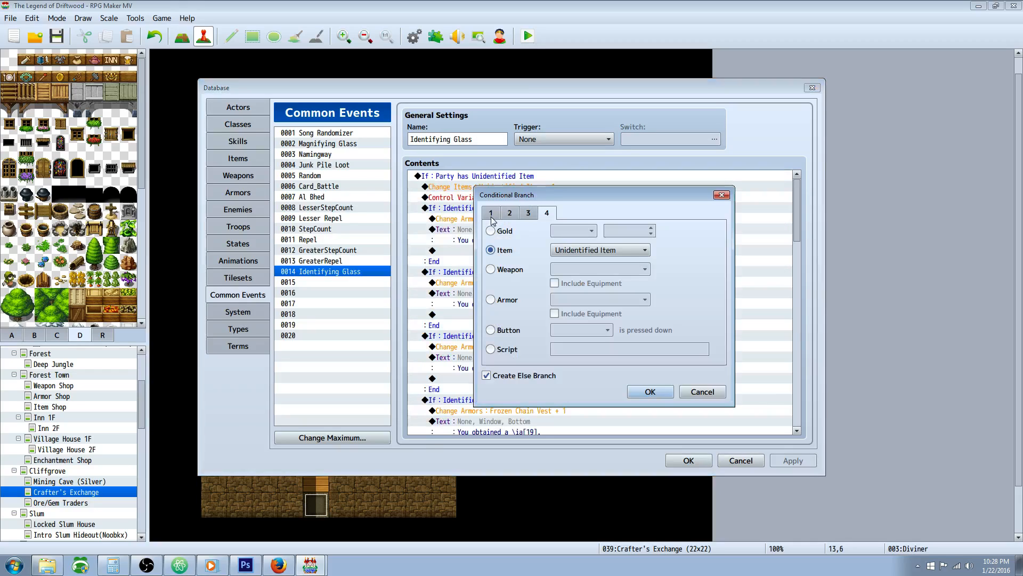
mouse_move(578, 214)
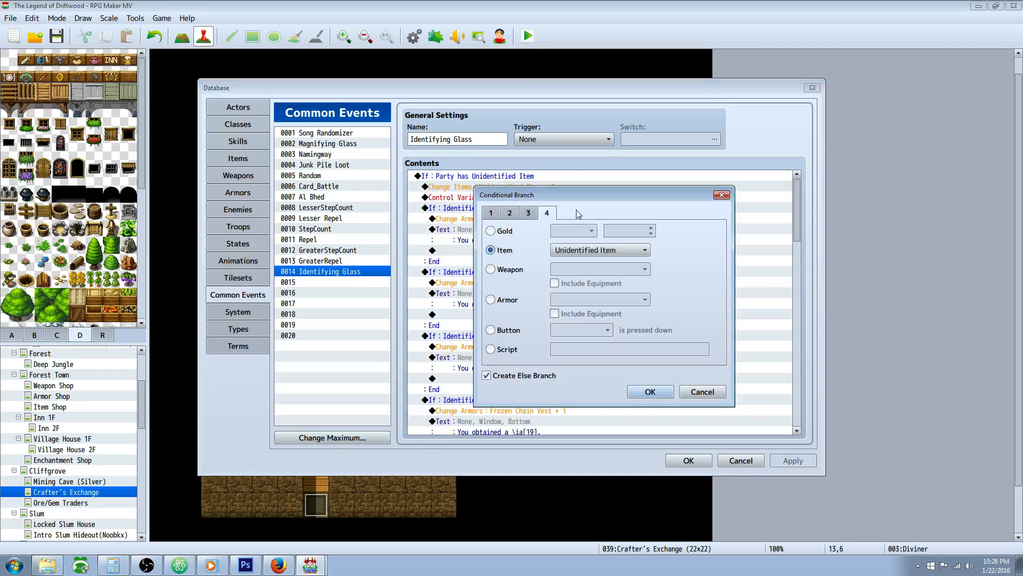
click(598, 249)
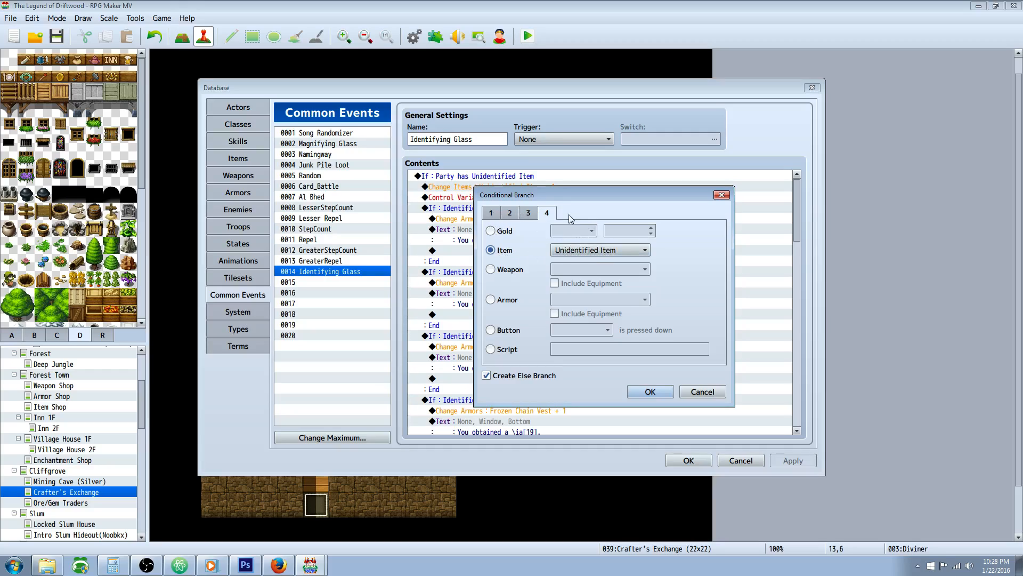
mouse_move(506, 363)
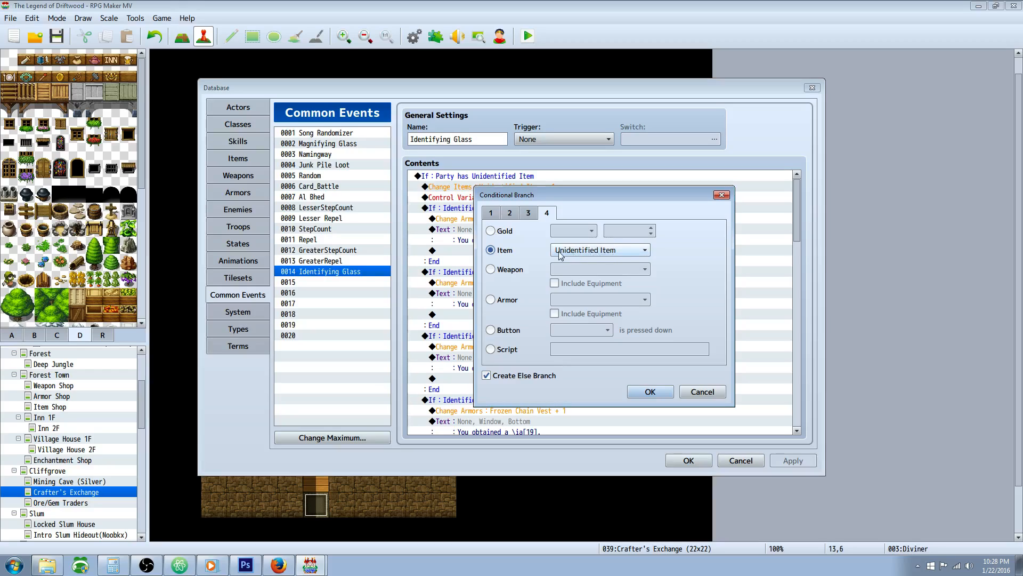
mouse_move(615, 263)
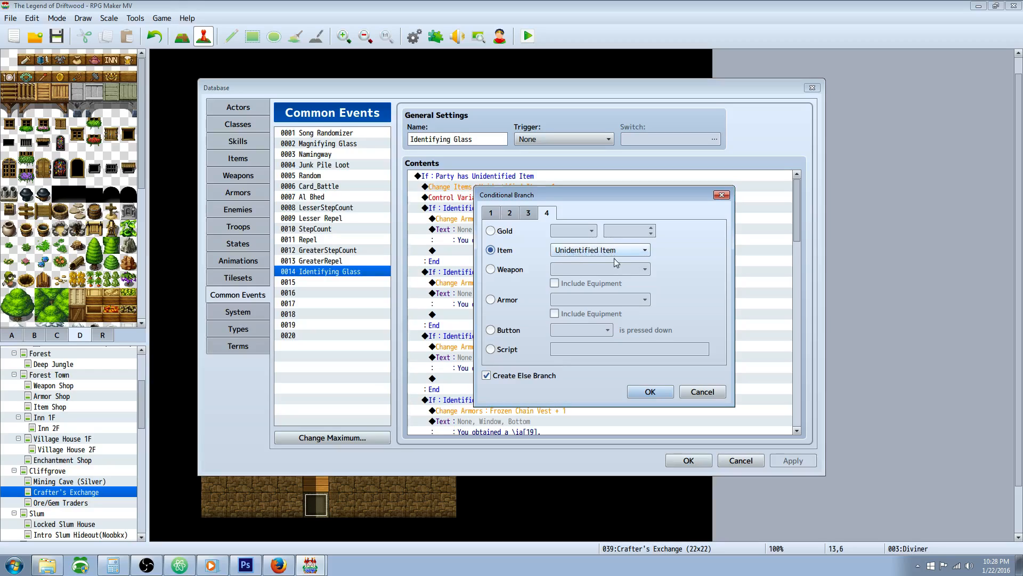
click(649, 391)
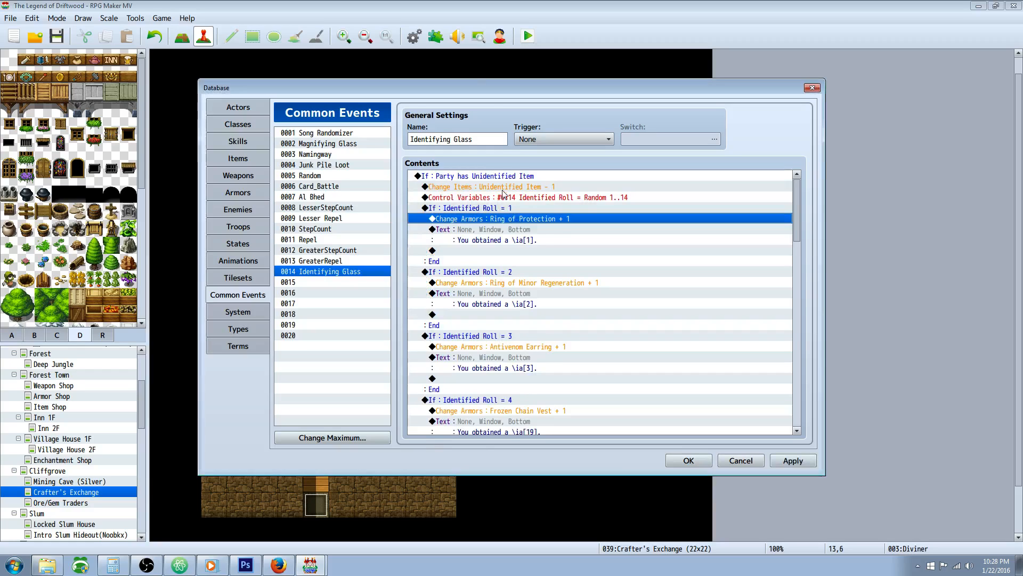
click(476, 175)
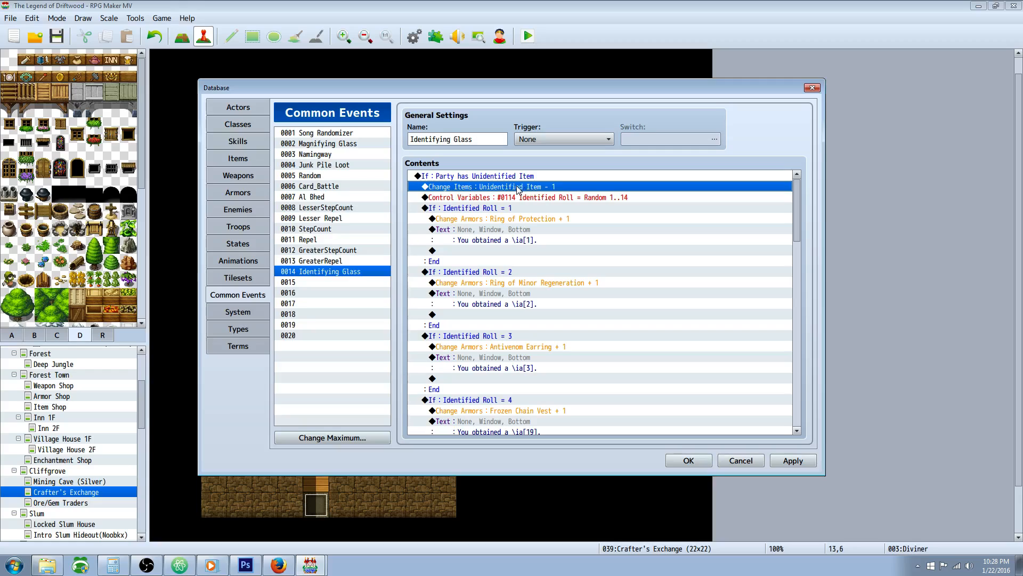
double_click(487, 187)
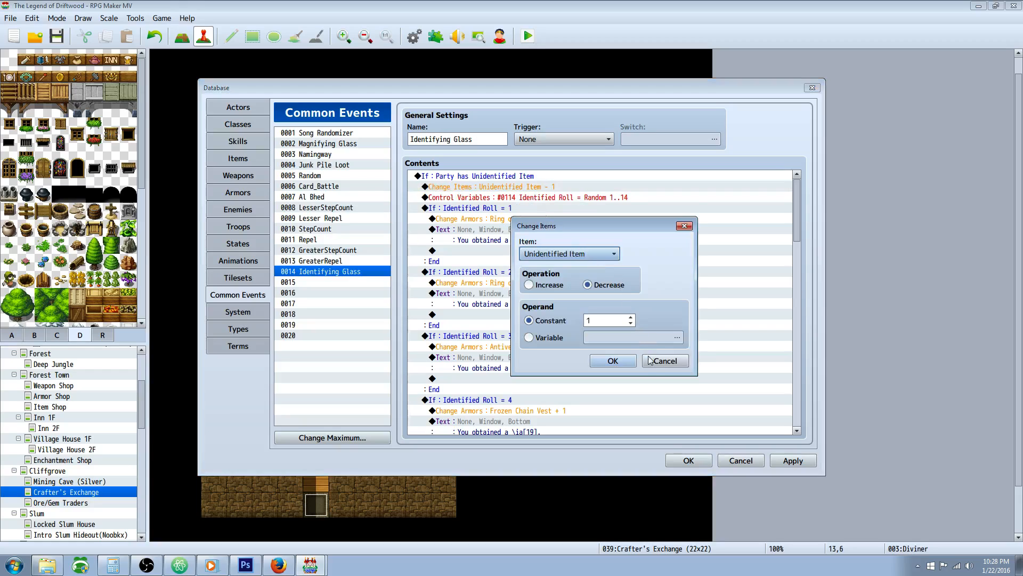
click(665, 360)
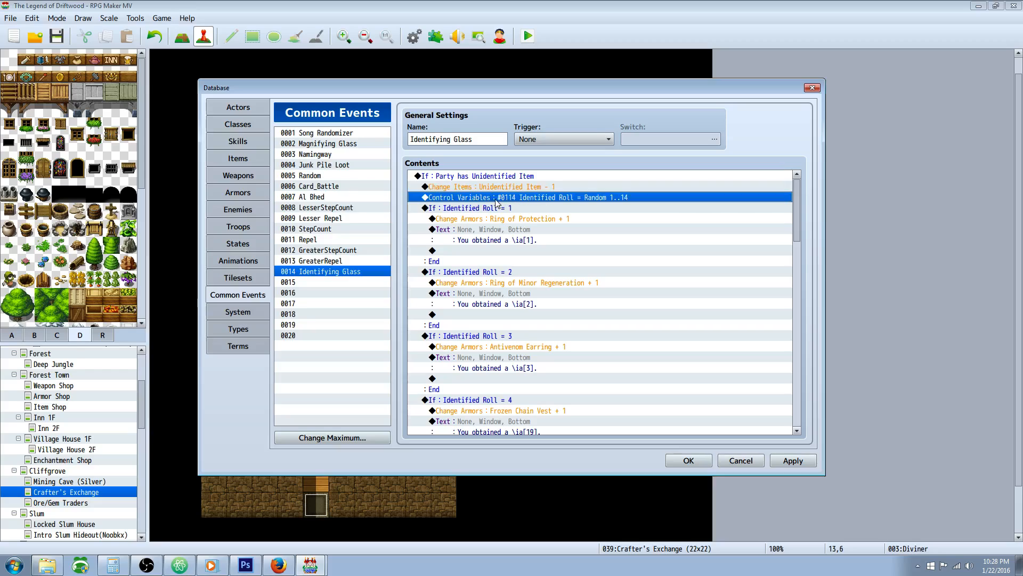
mouse_move(518, 207)
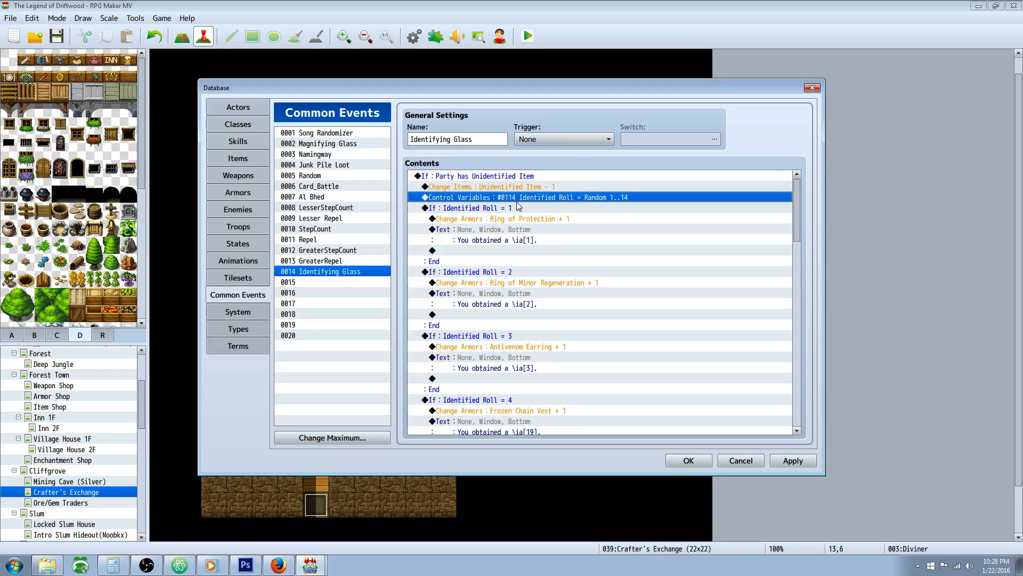
right_click(433, 250)
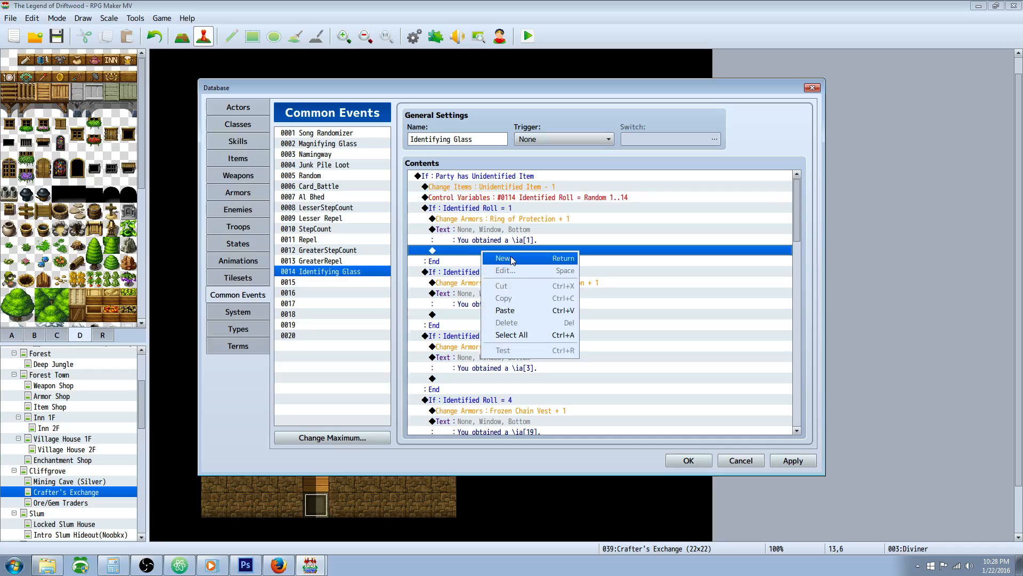
click(503, 258)
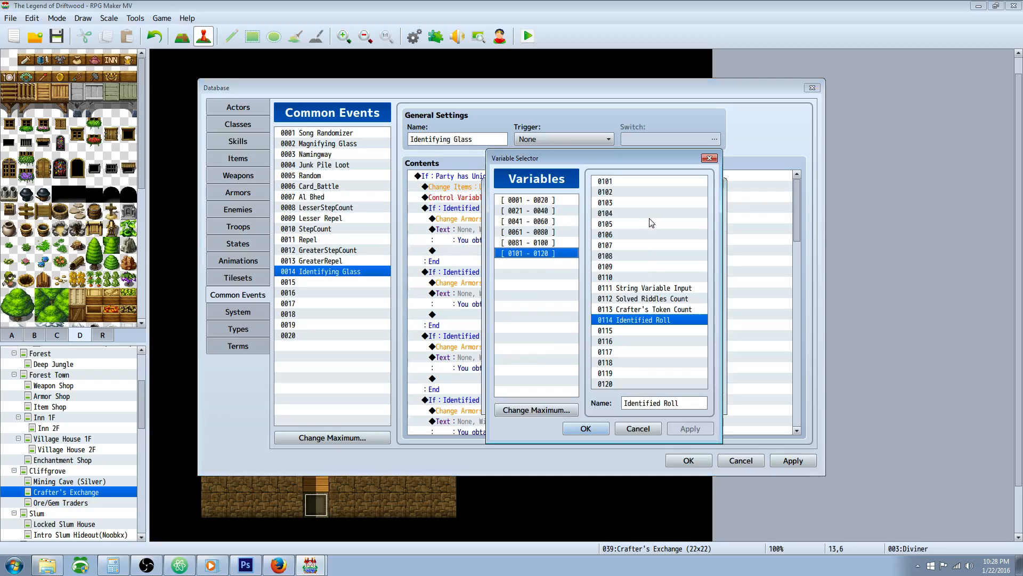
click(585, 428)
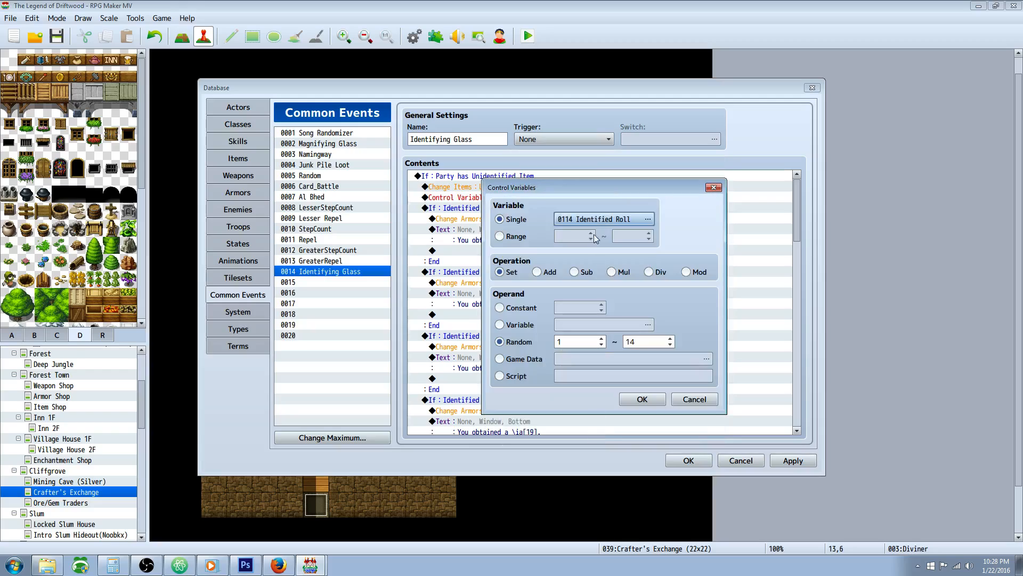
click(499, 341)
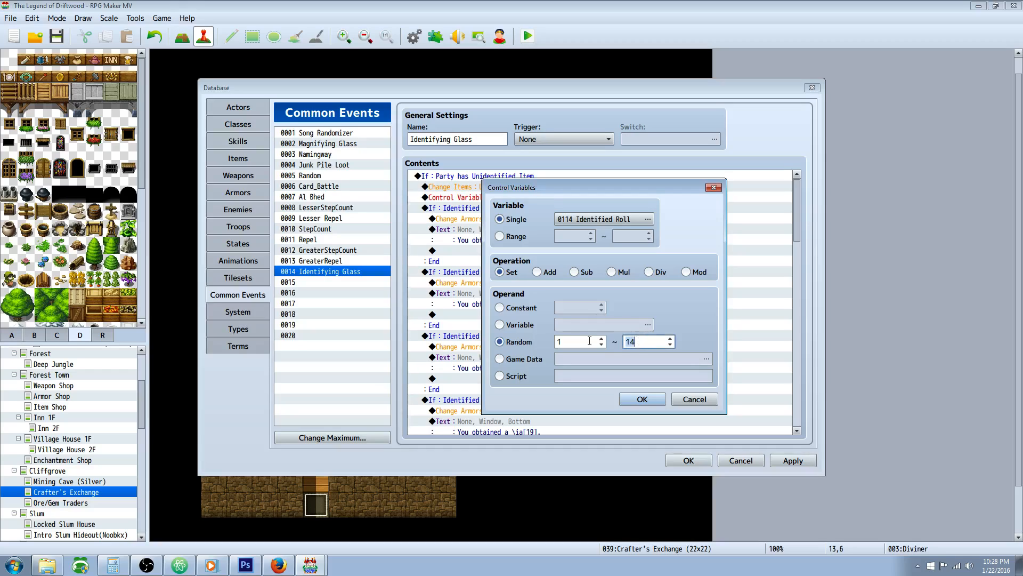
click(642, 398)
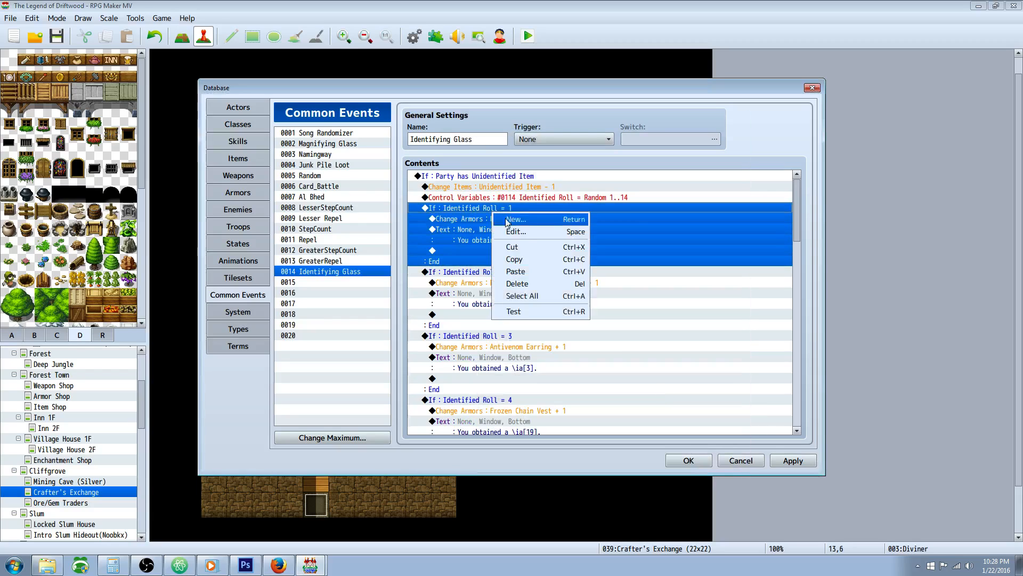
click(516, 231)
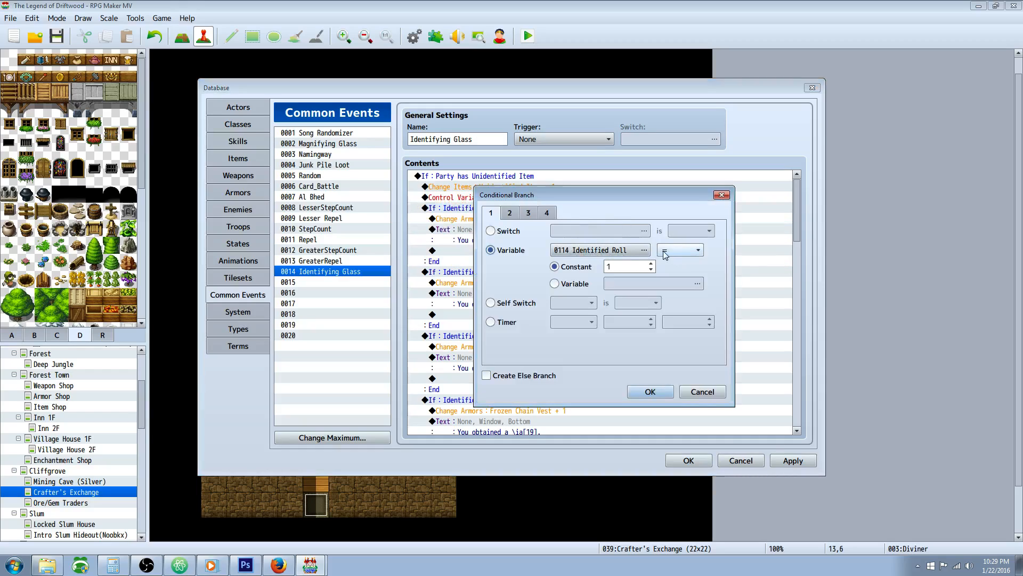
click(681, 249)
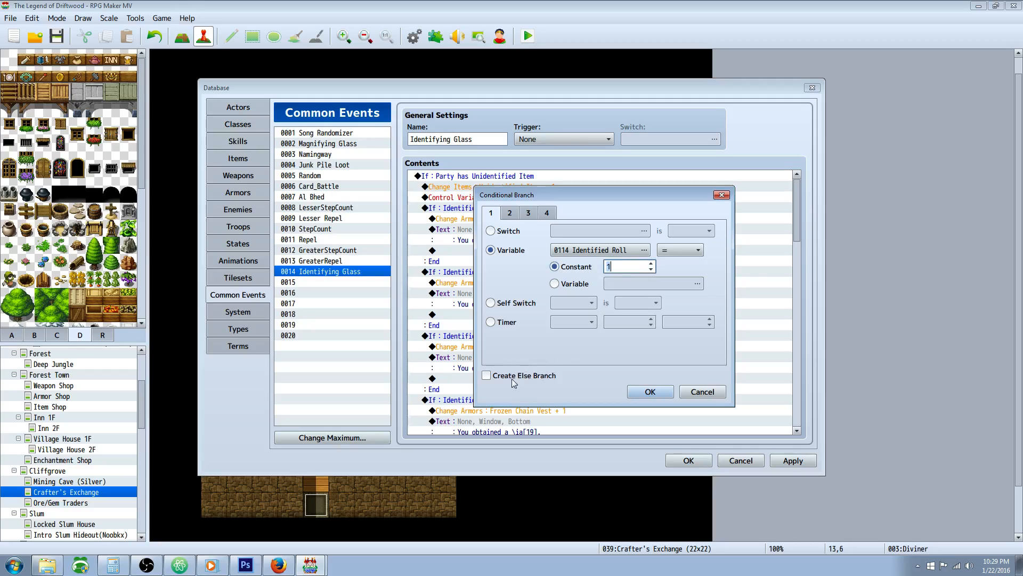
click(648, 391)
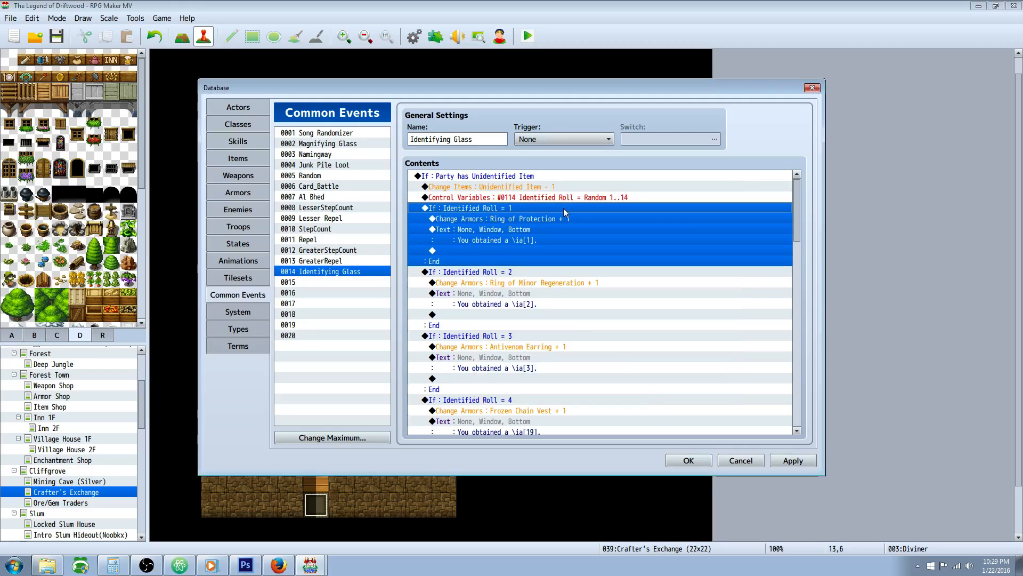
click(526, 197)
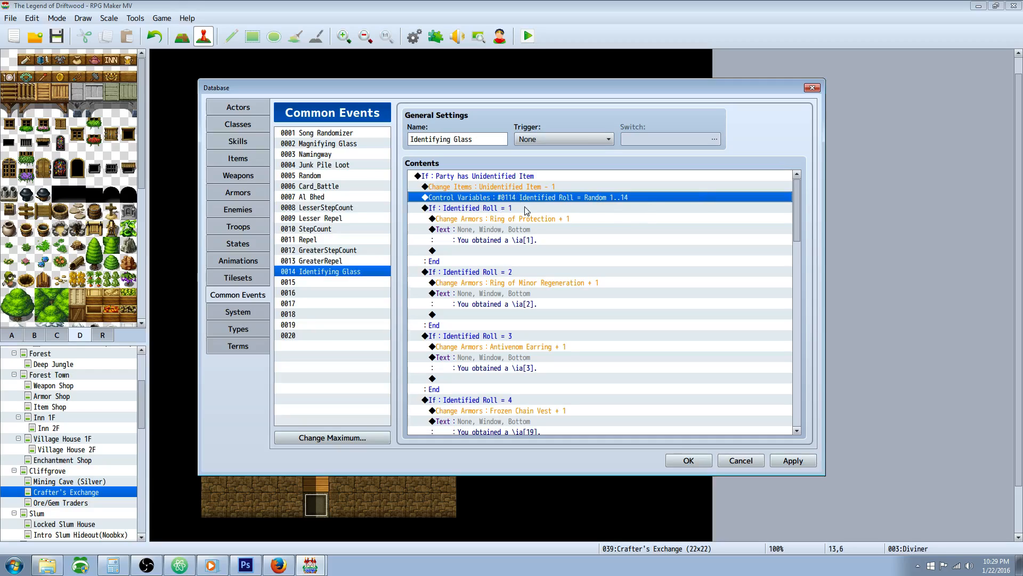
click(500, 218)
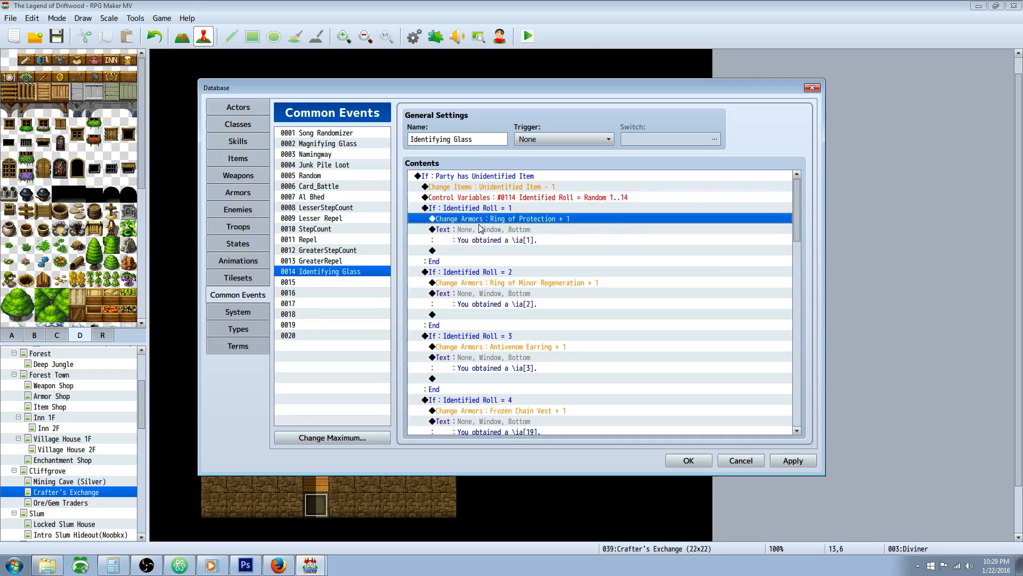
mouse_move(506, 226)
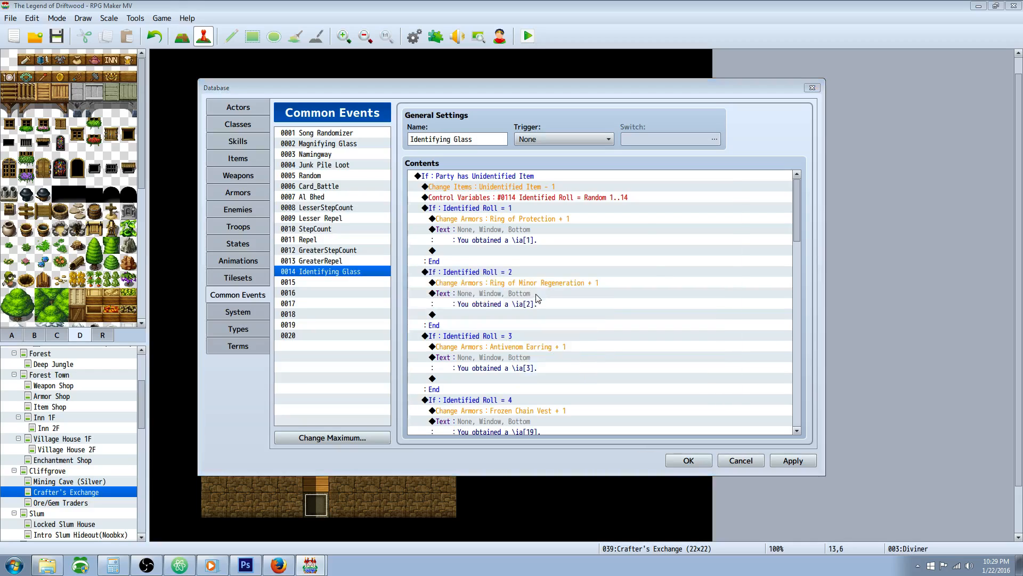
double_click(469, 271)
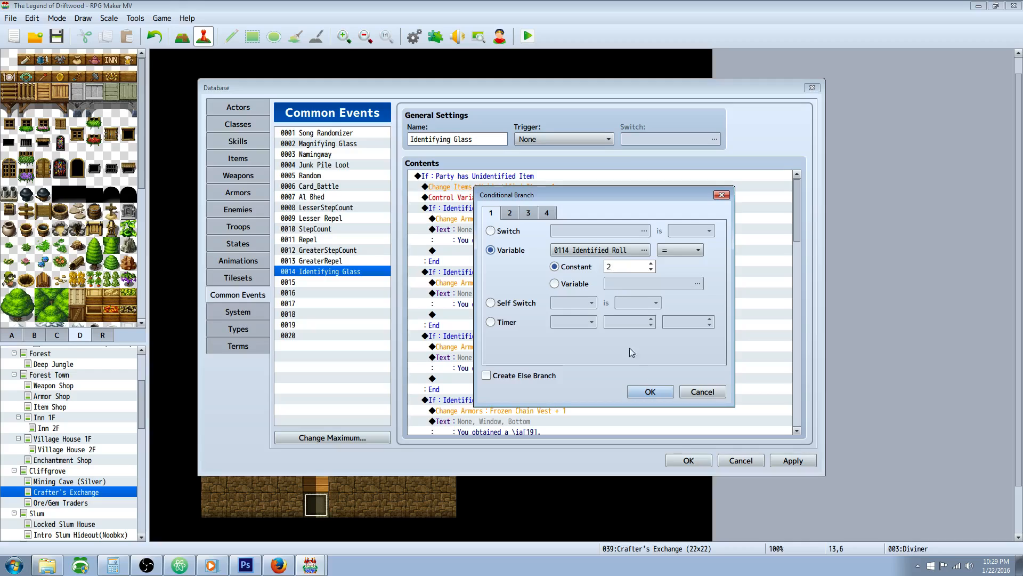
click(649, 391)
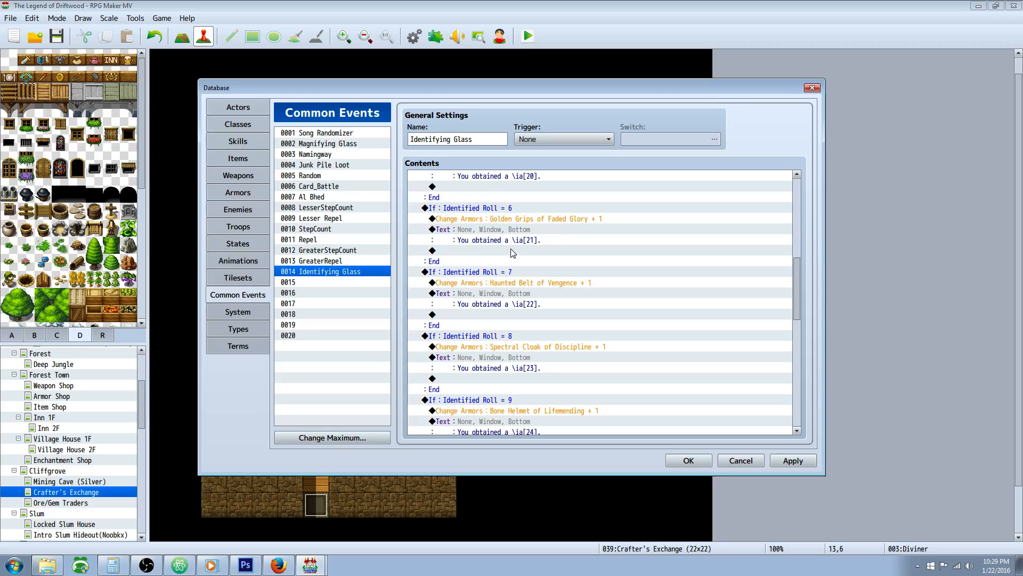
Review the Else branch's no-item message and Identifying Glass refund, then apply
scroll(down, 3)
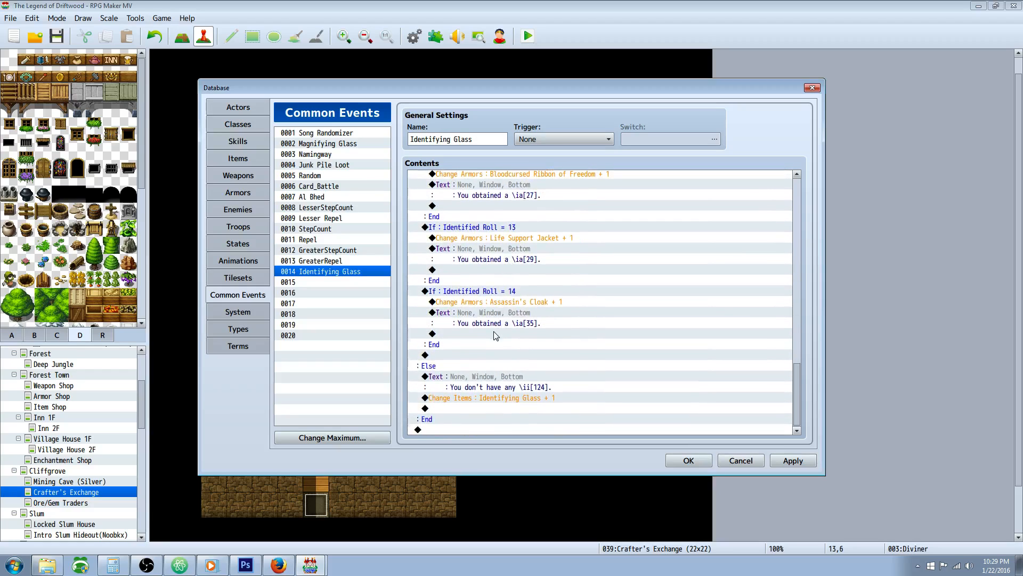
click(470, 377)
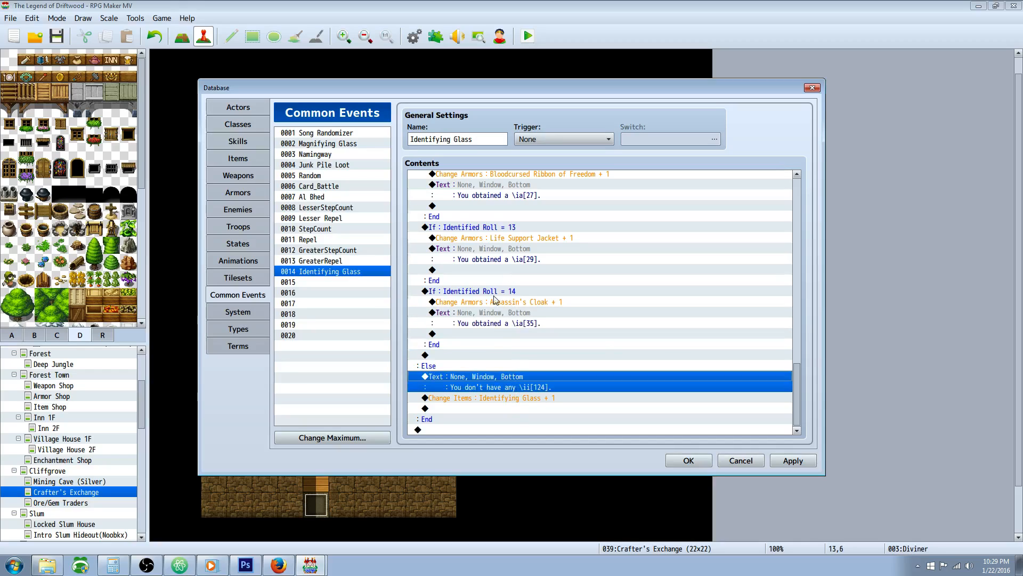
click(427, 366)
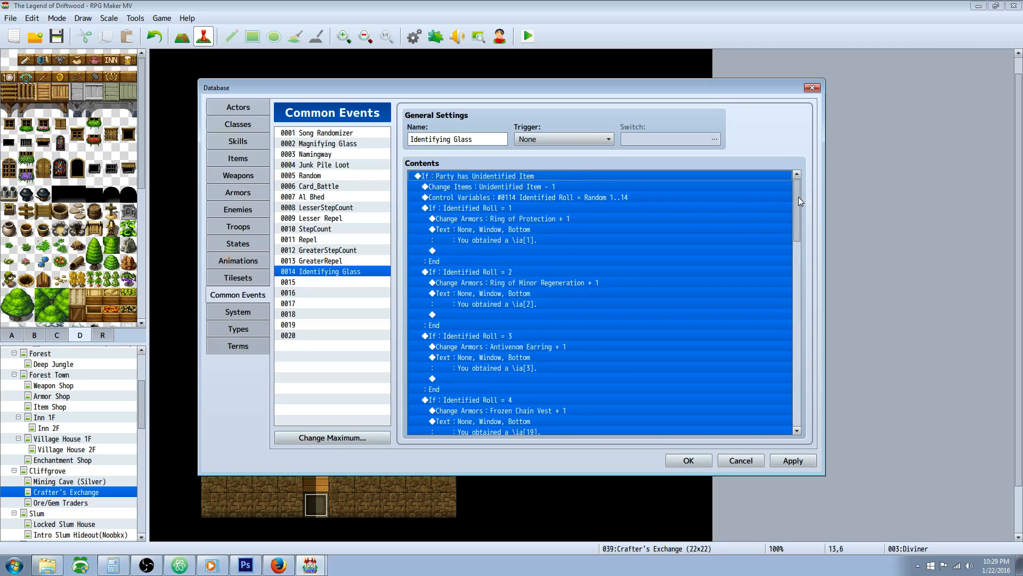
scroll(down, 3)
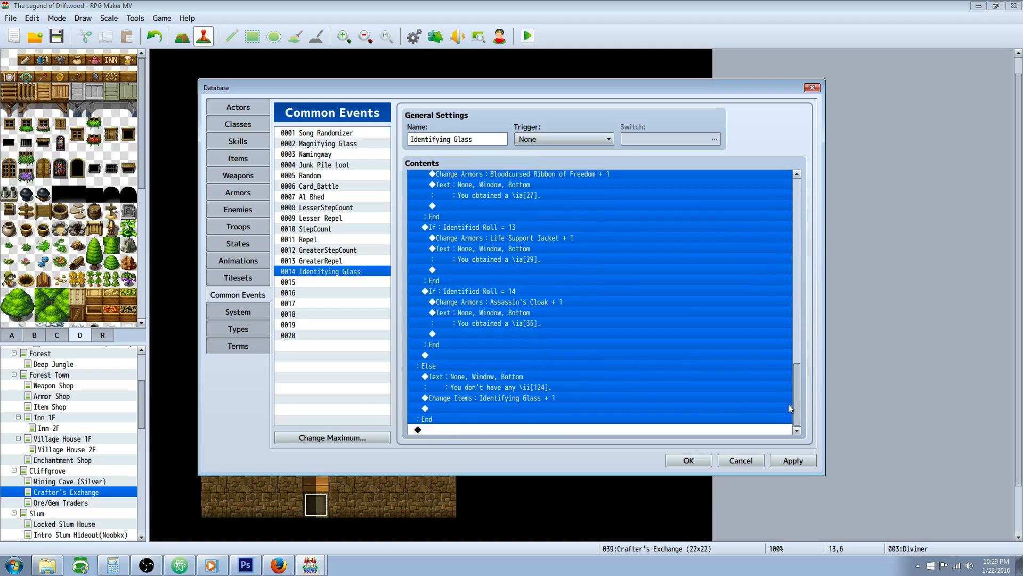
click(515, 380)
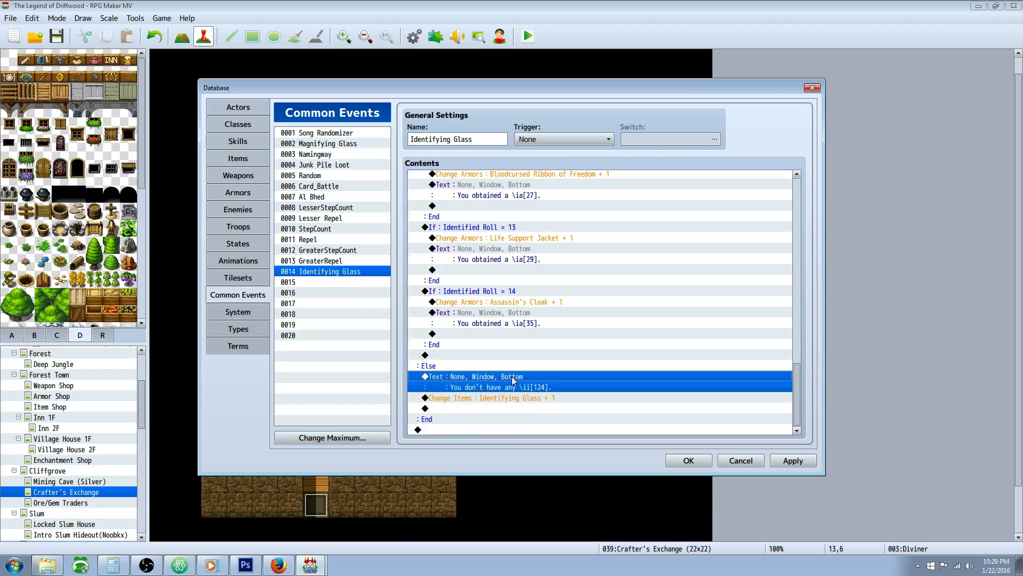
mouse_move(497, 374)
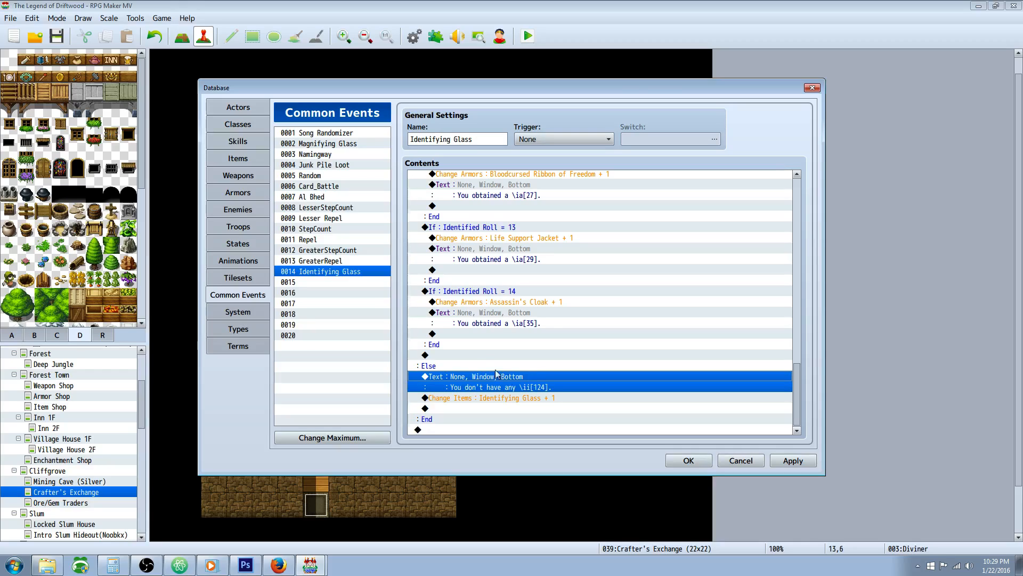
mouse_move(342, 230)
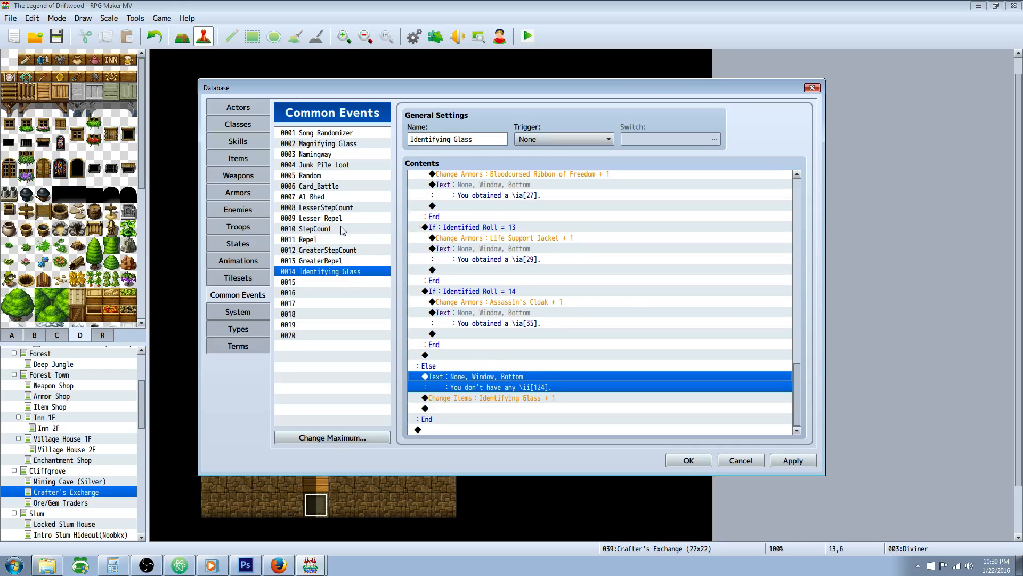
mouse_move(488, 348)
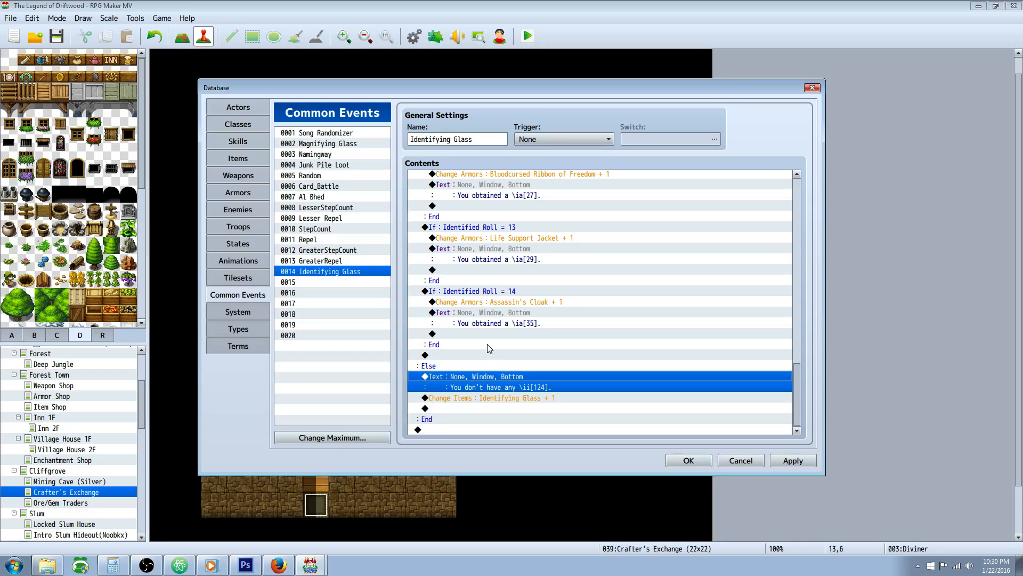
mouse_move(535, 198)
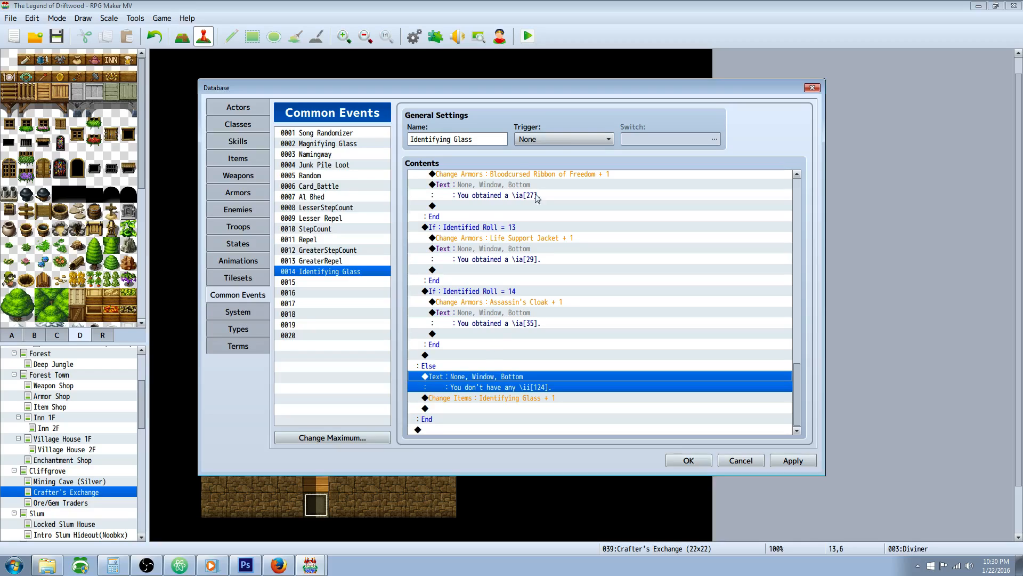
click(512, 397)
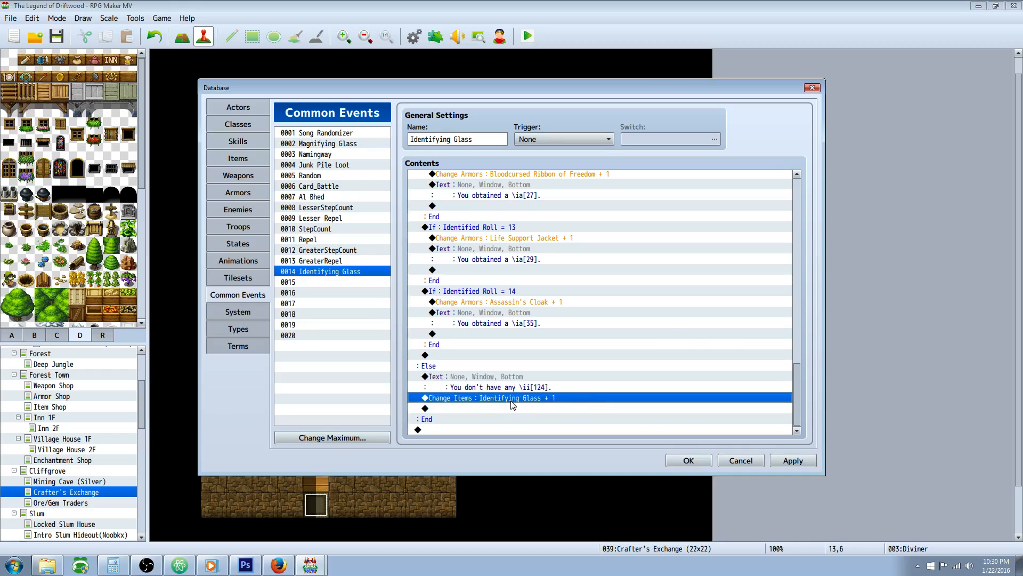
click(428, 366)
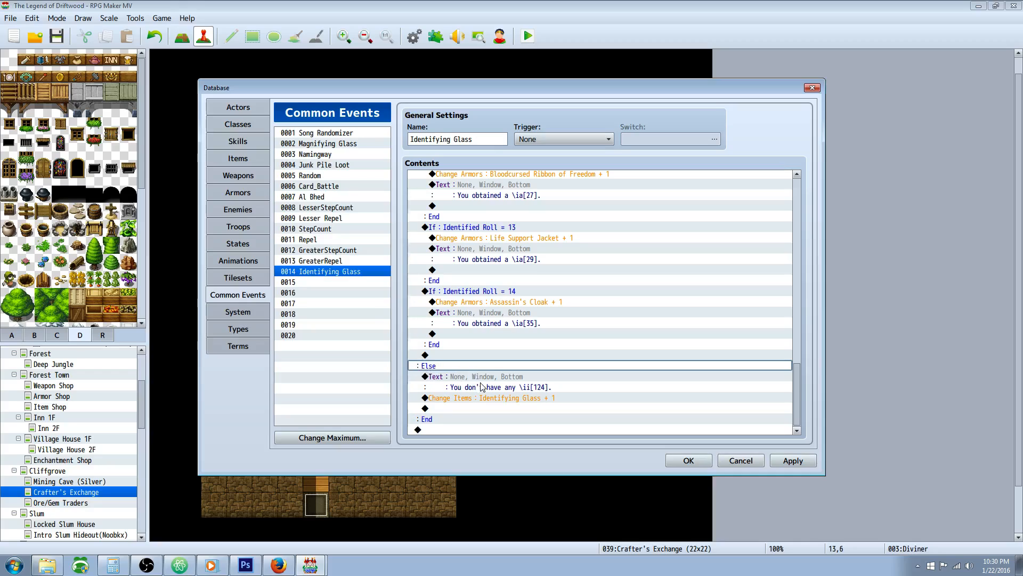
click(475, 377)
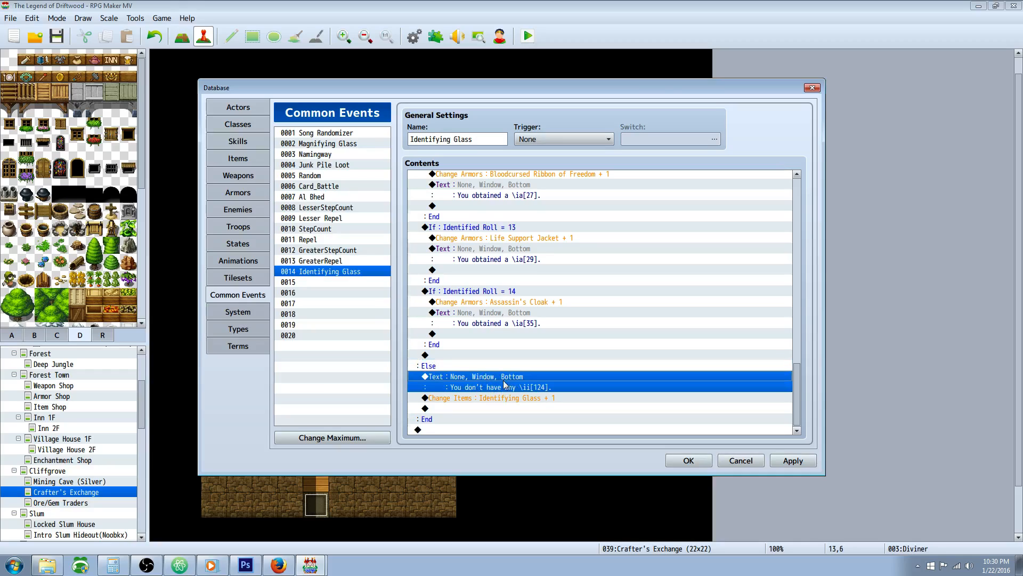
mouse_move(548, 390)
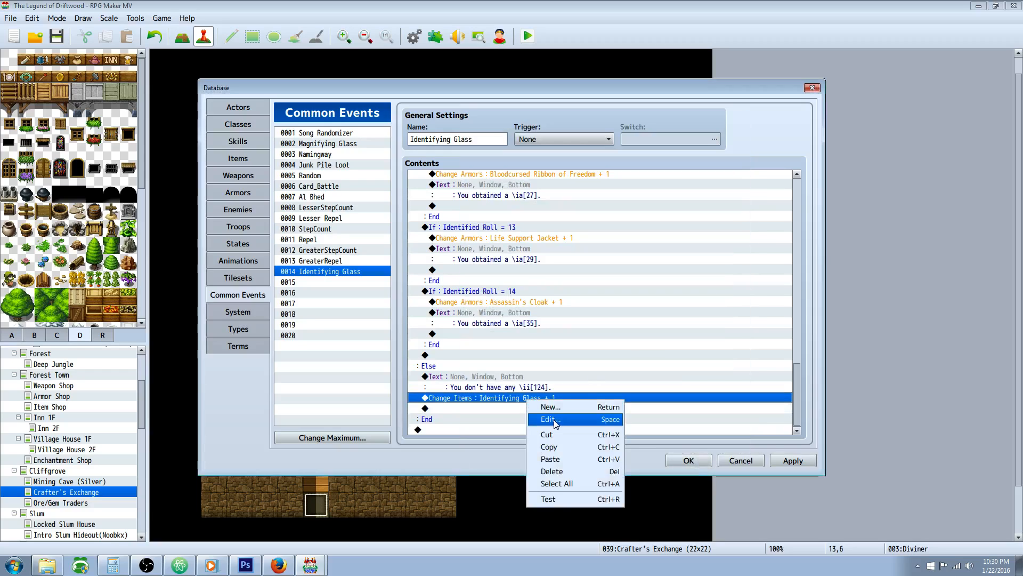
click(549, 419)
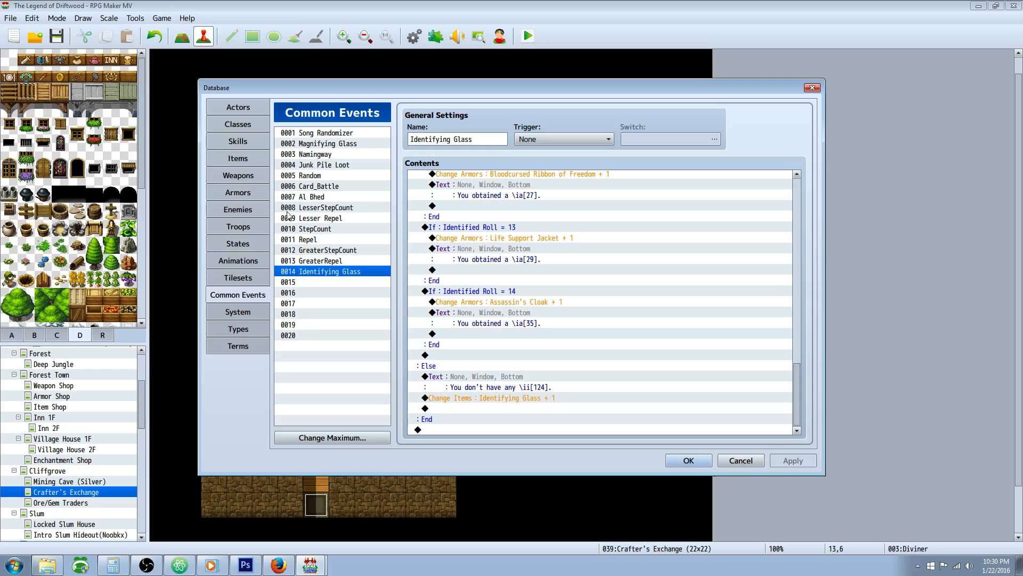
Check the Identifying Glass item's Common Event effect unchanged and close the database
click(238, 158)
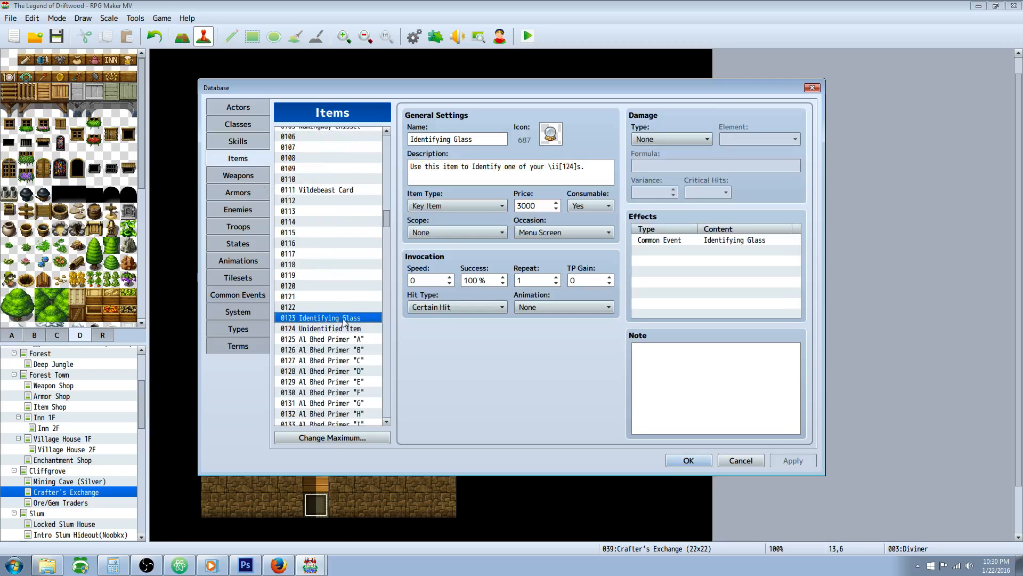
mouse_move(665, 233)
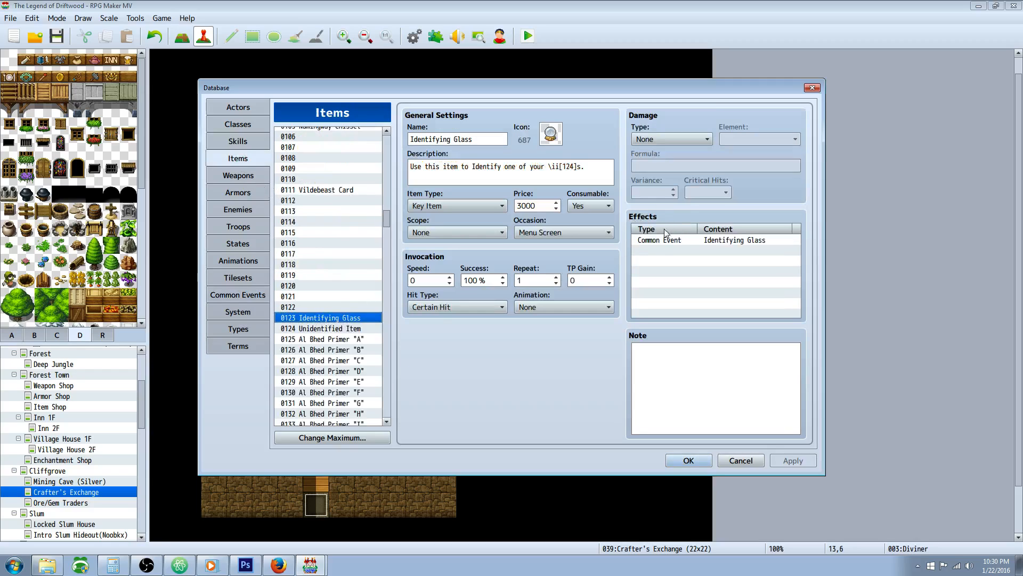
double_click(659, 239)
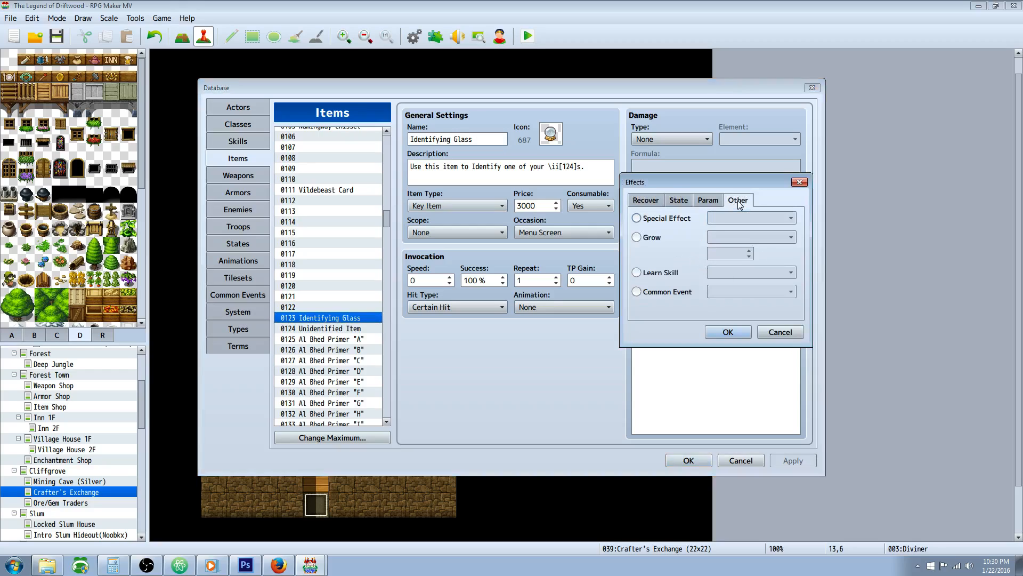
click(636, 291)
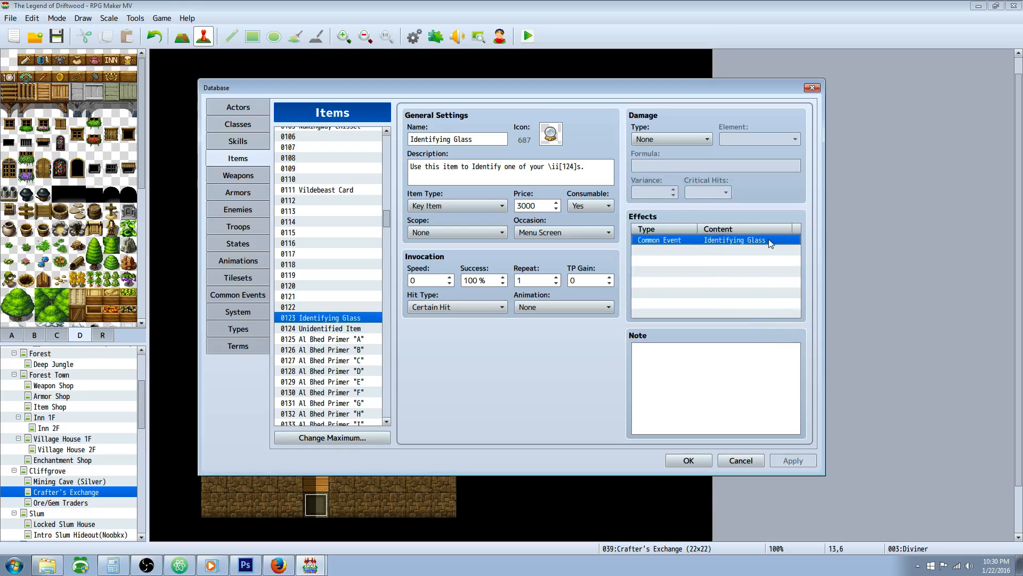
mouse_move(660, 428)
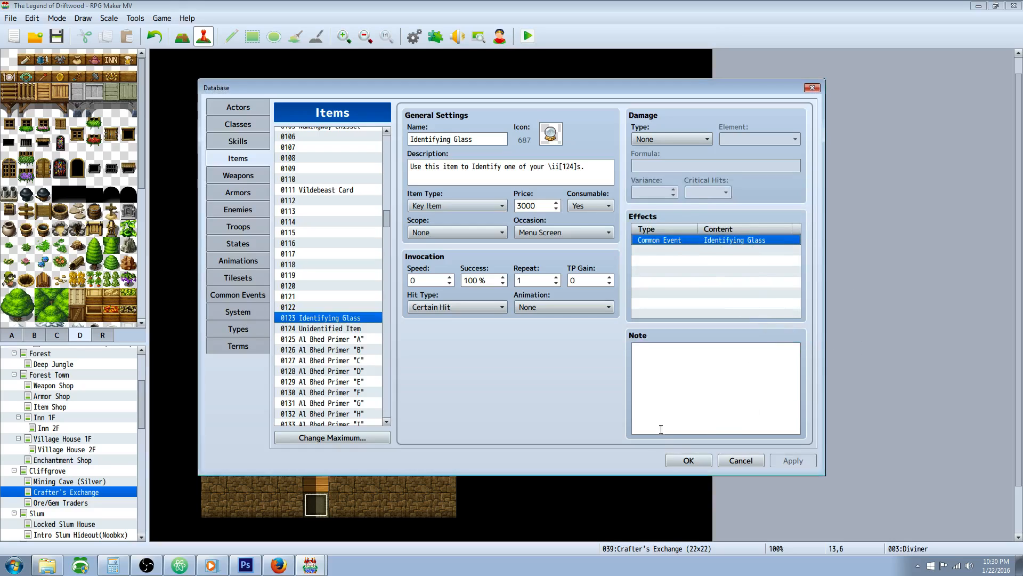
click(688, 460)
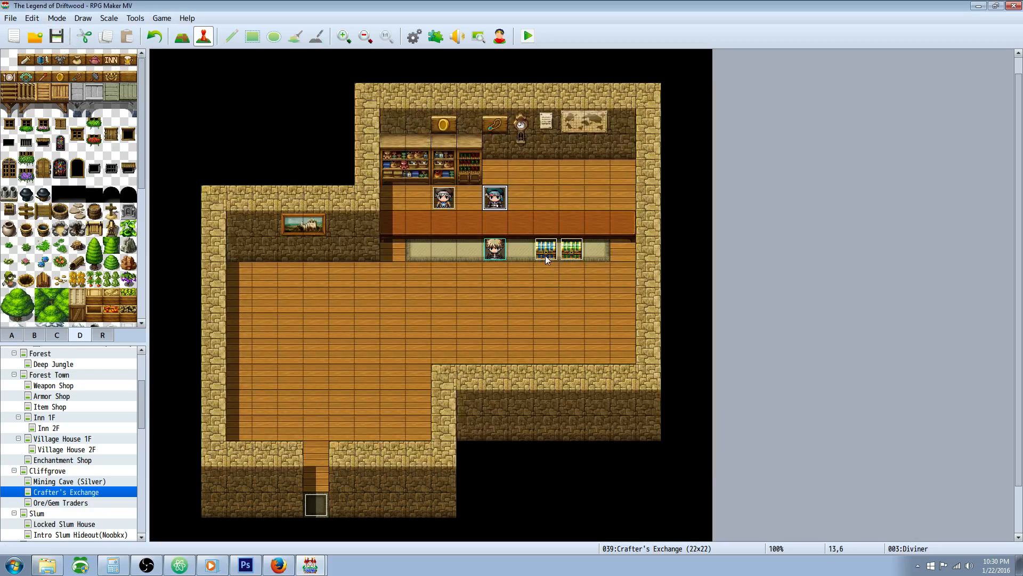
Inspect chest event EV005 granting five Unidentified Items, closing it unchanged
double_click(544, 248)
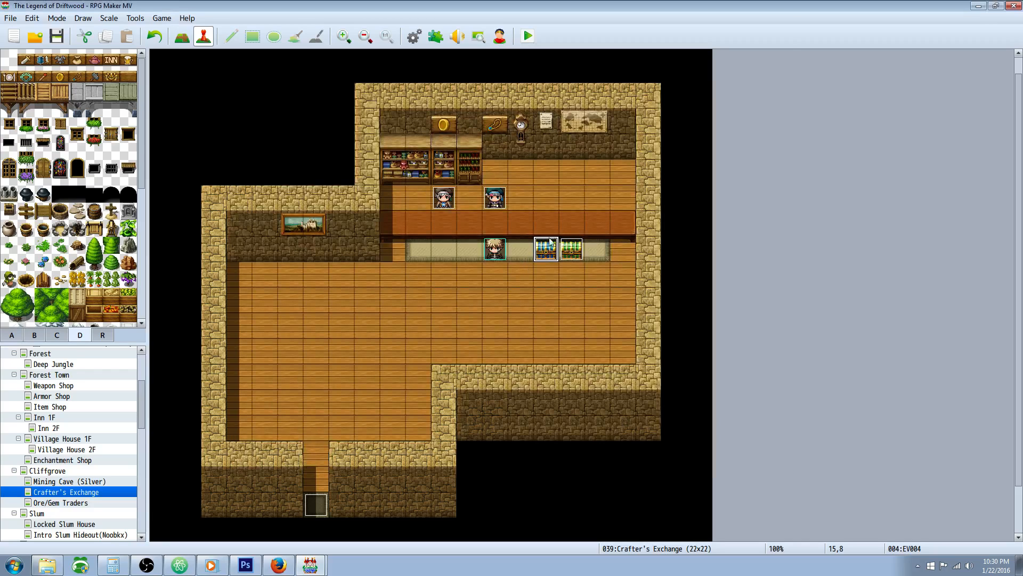
double_click(546, 250)
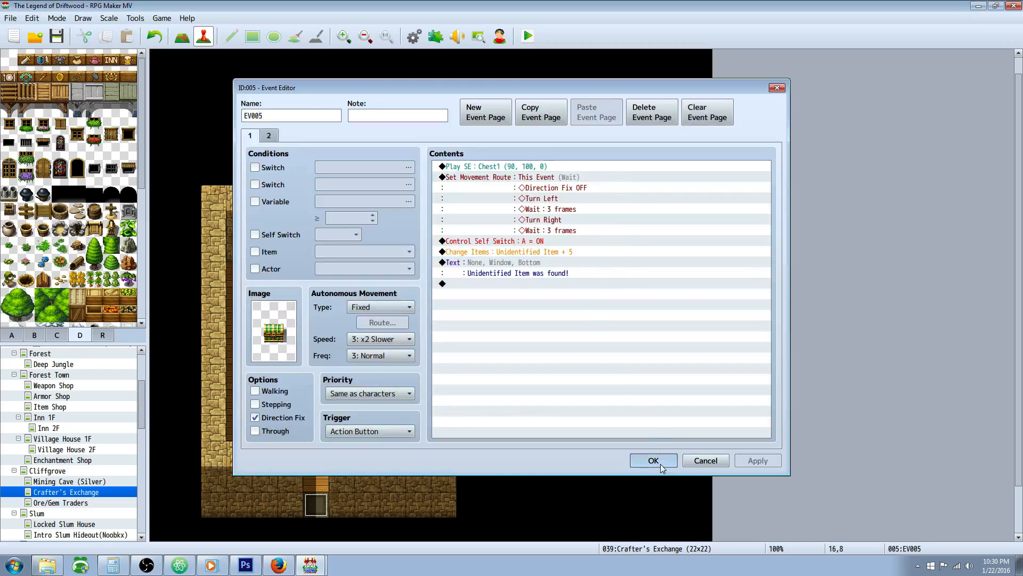
click(653, 460)
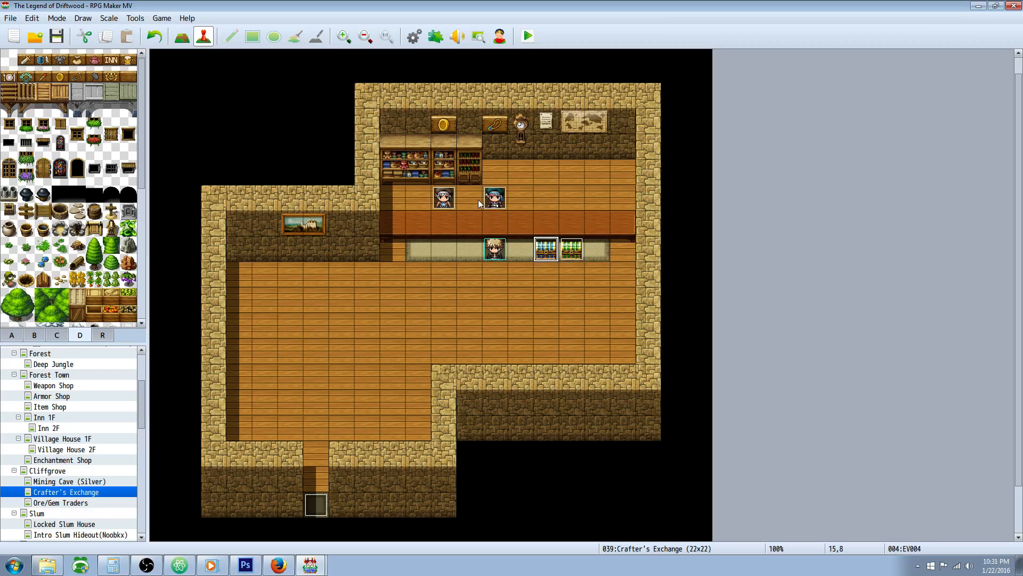
click(571, 248)
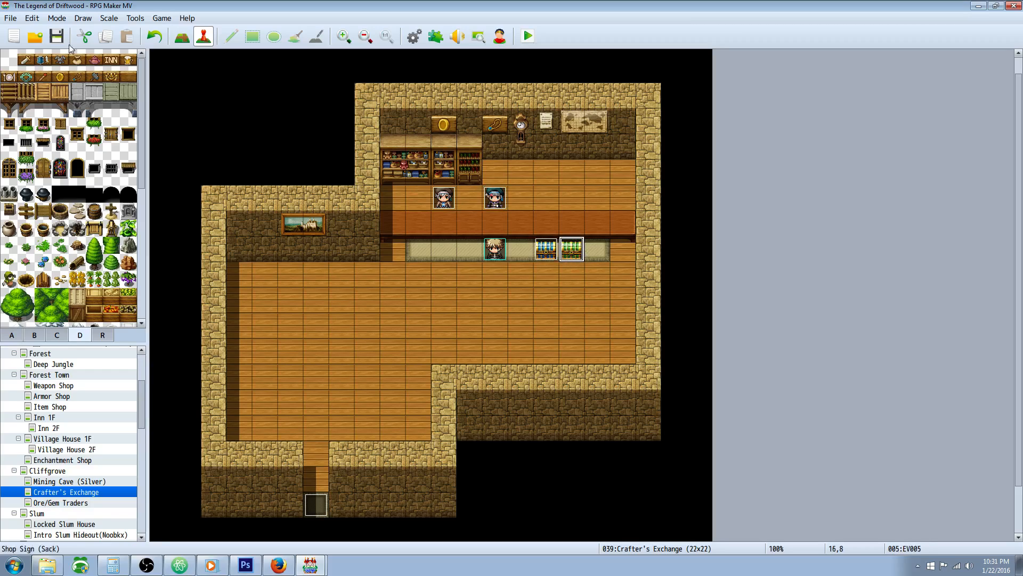
Open the Diviner's event and review its token payment branch and Crafter's Token check
right_click(494, 197)
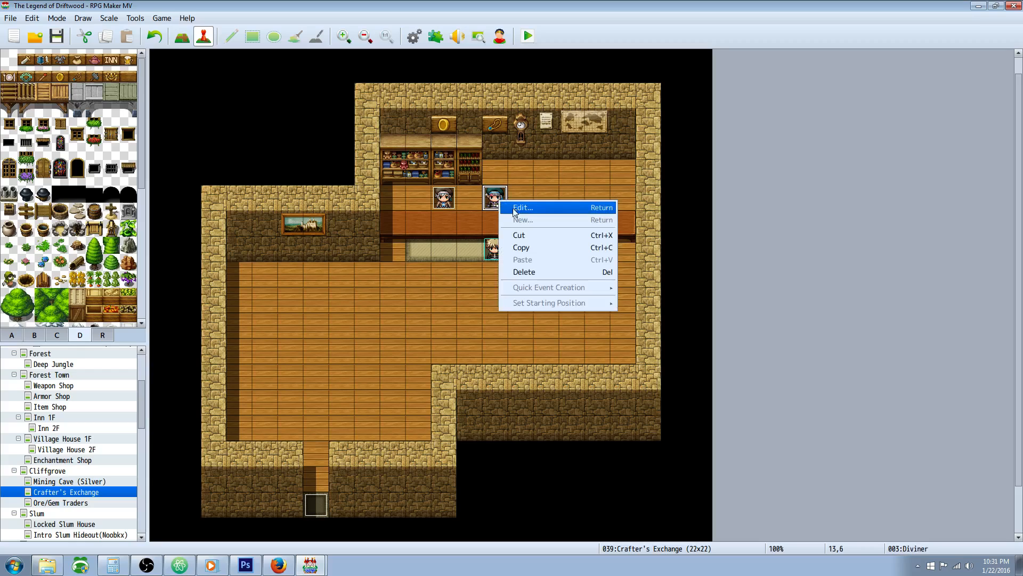
click(522, 208)
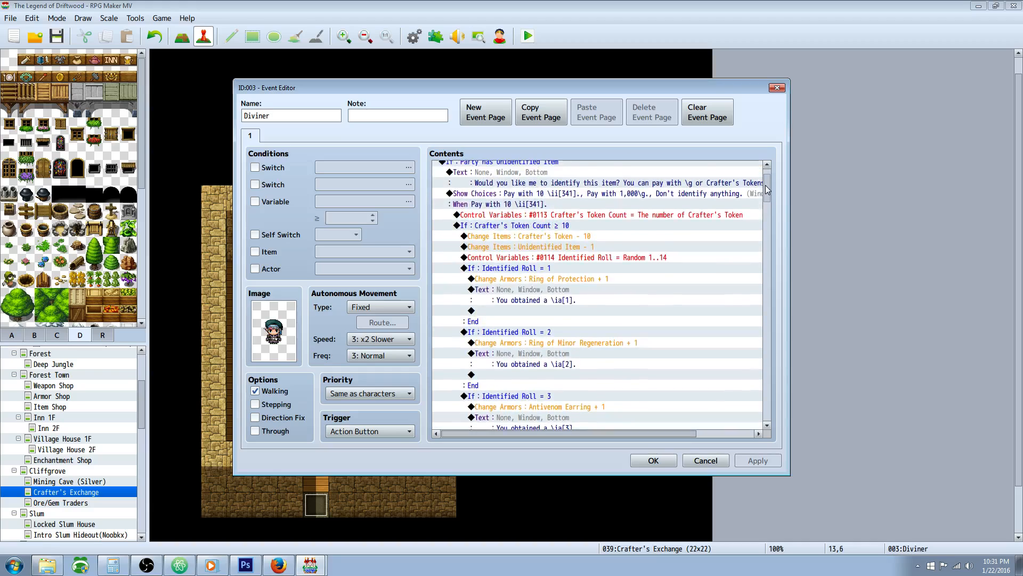
scroll(down, 3)
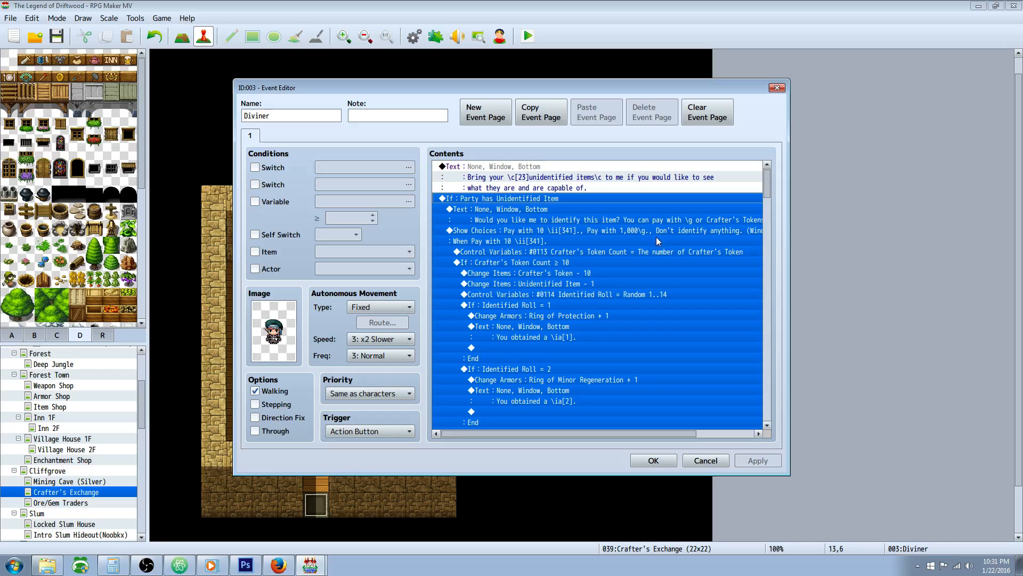
click(499, 241)
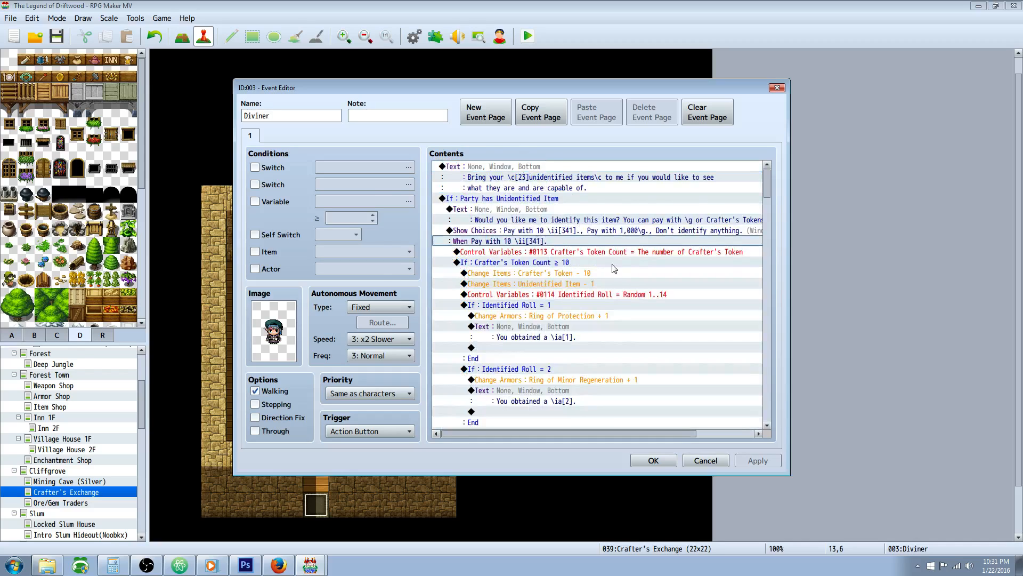
click(503, 198)
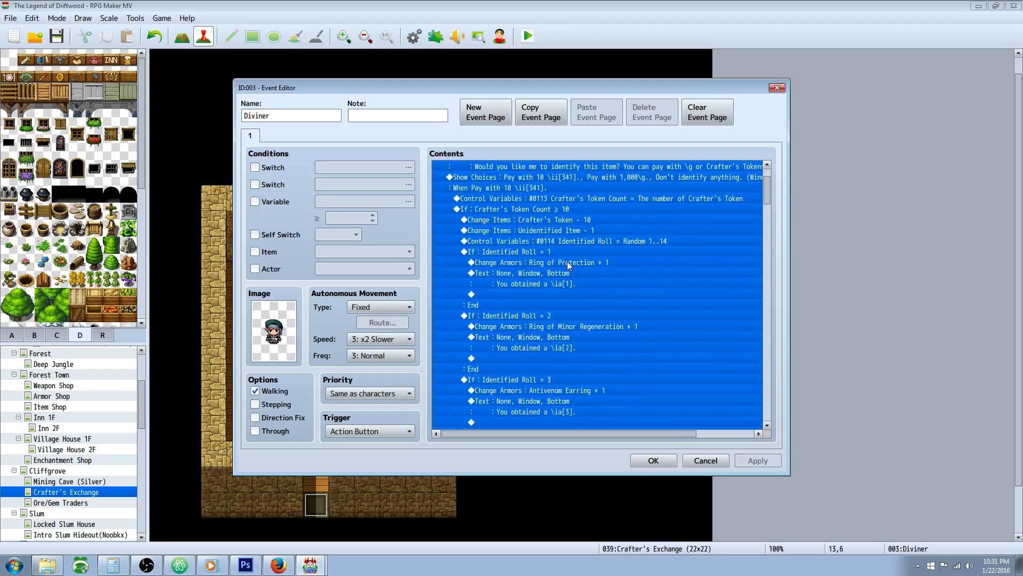
click(575, 241)
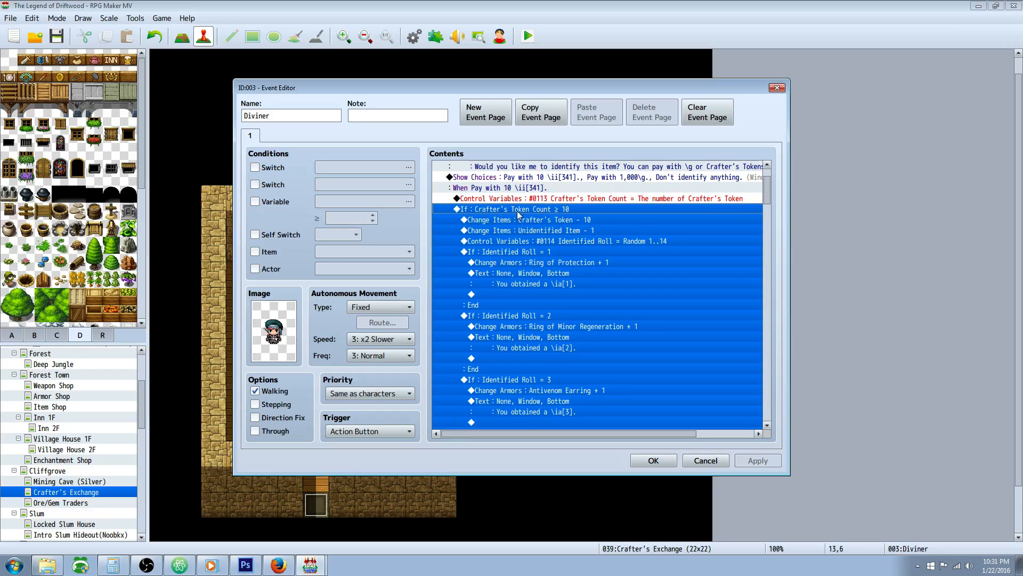
Review the Diviner's gold payment branch and its gold deduction command
click(525, 219)
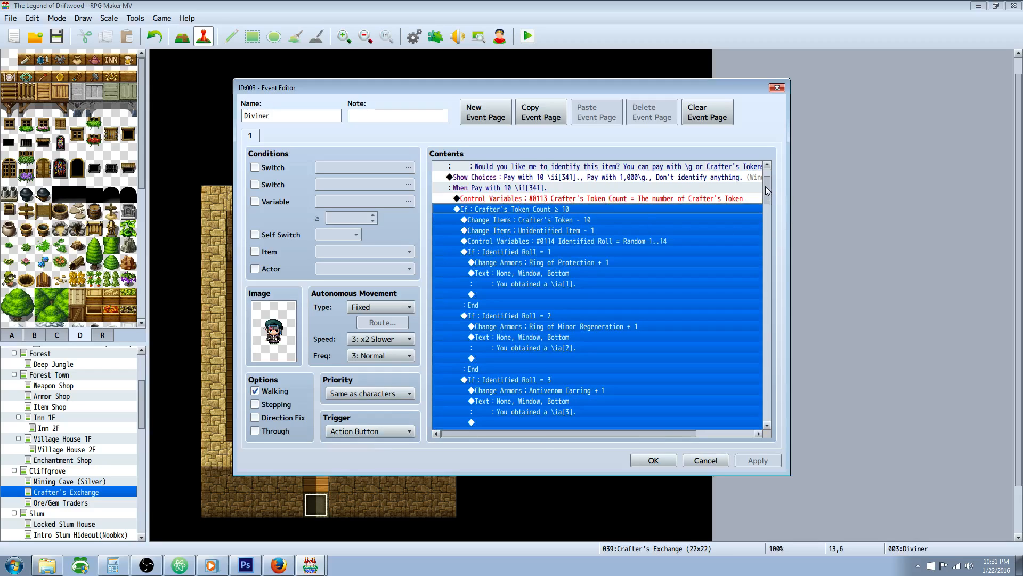
scroll(down, 3)
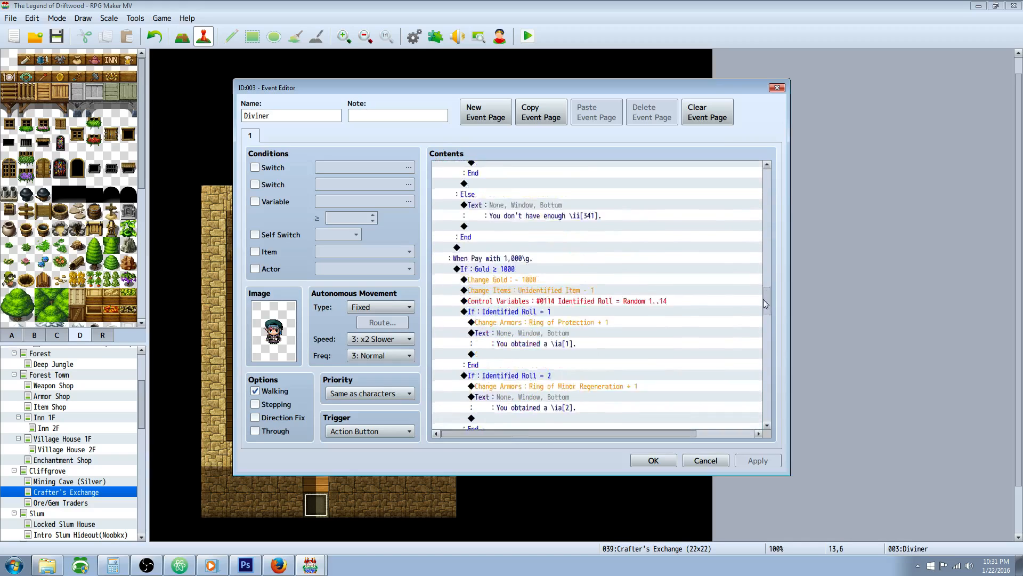
click(503, 293)
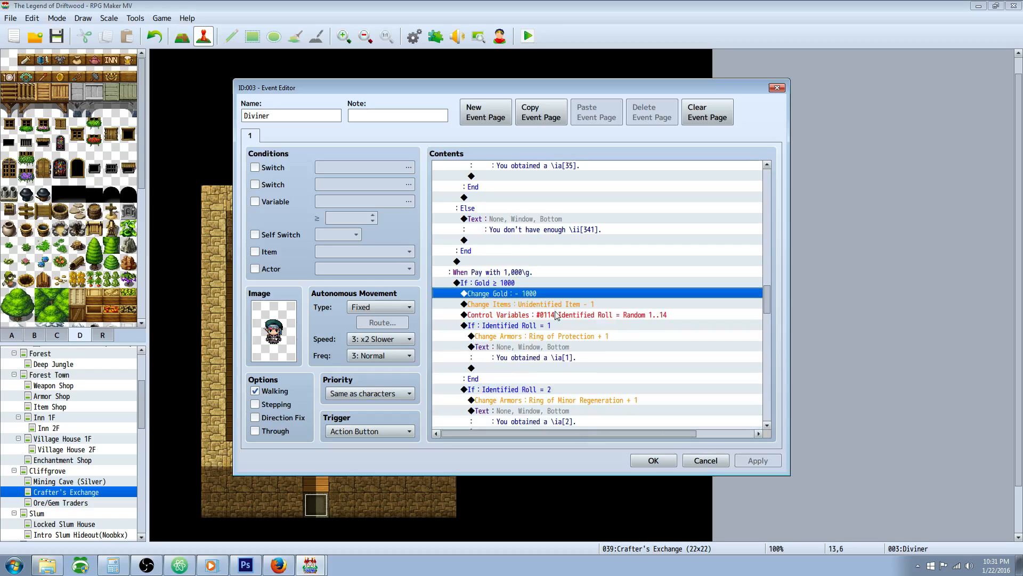
scroll(down, 3)
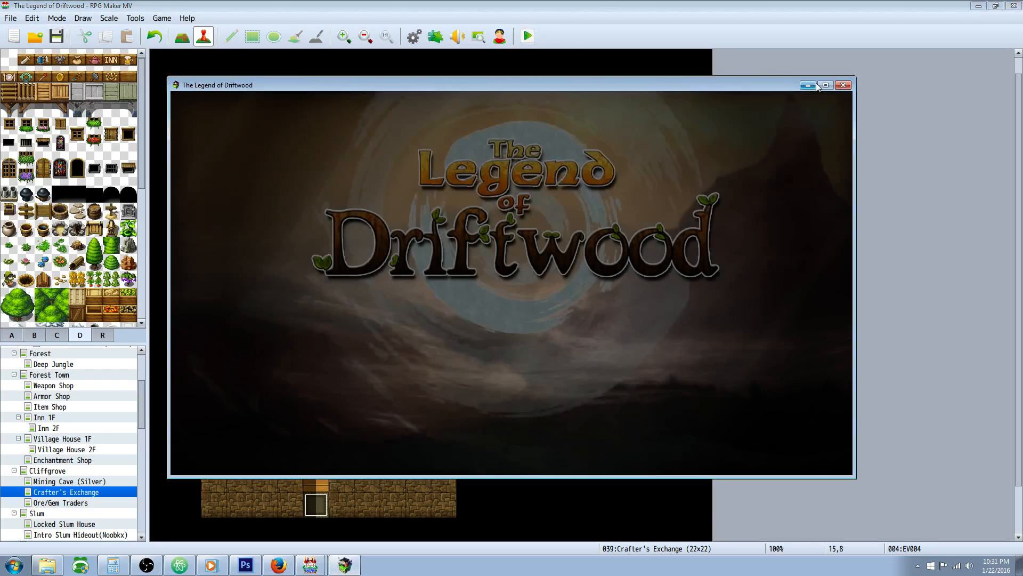
Maximize the playtest window and load the Crafter's Exchange save via Continue
click(826, 85)
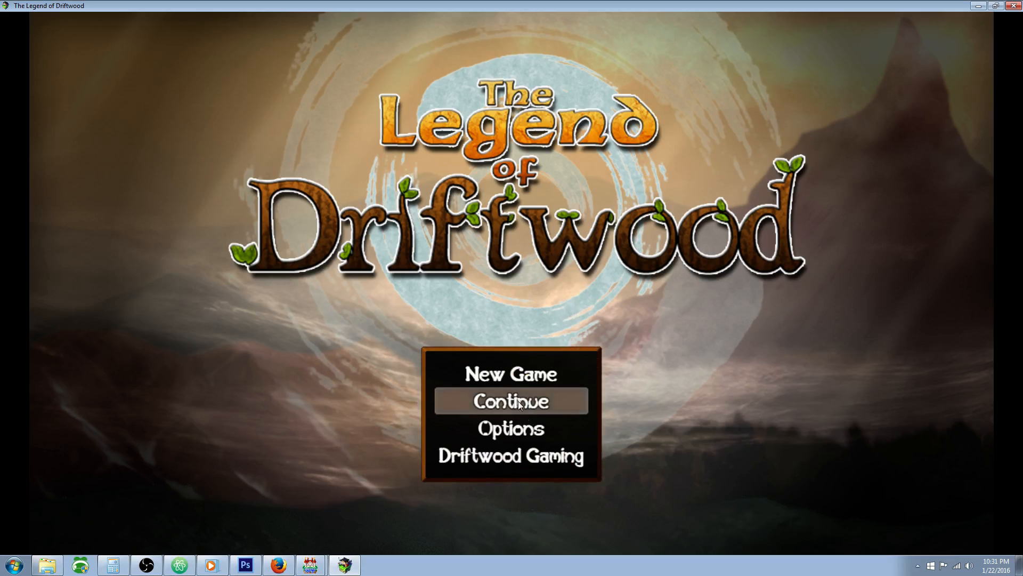
click(512, 401)
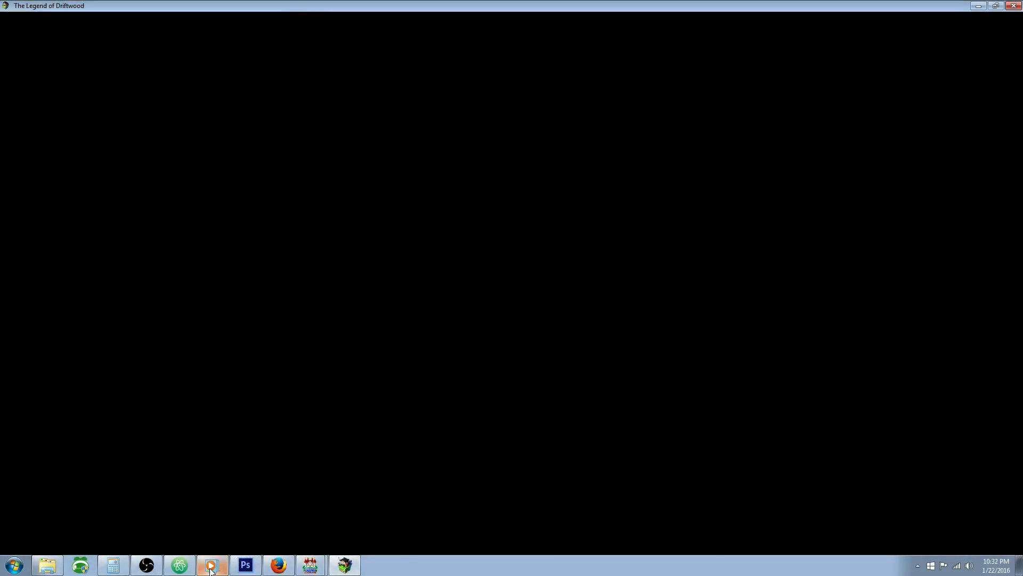
click(212, 564)
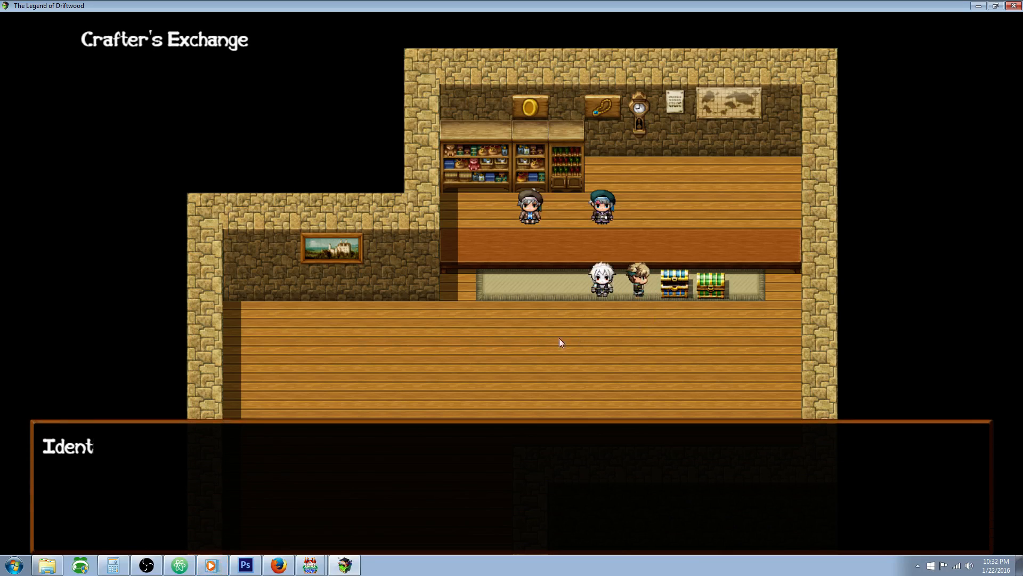
Check the party's key items, including the Identifying Glasses, in the inventory
key(Escape)
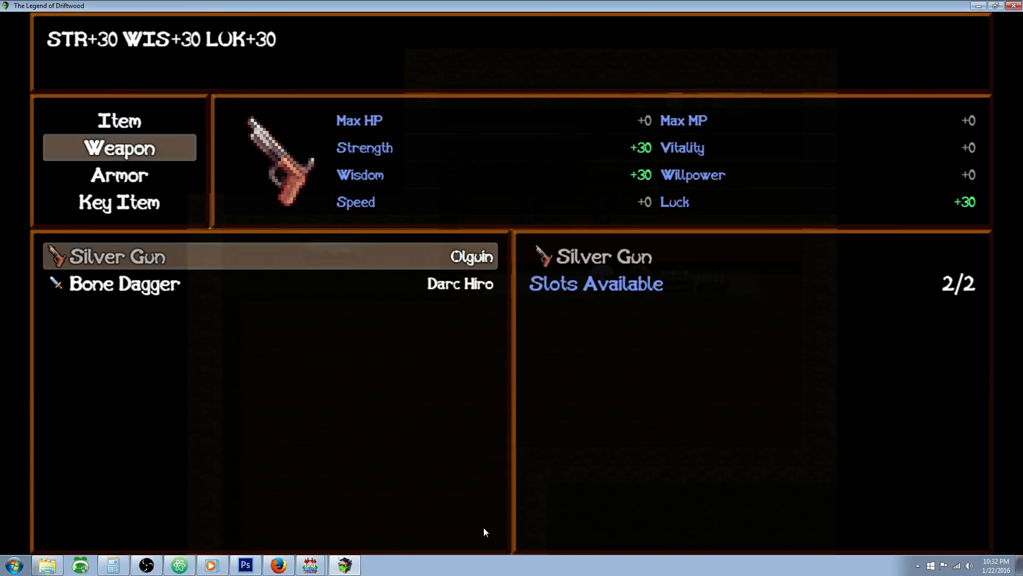
click(119, 202)
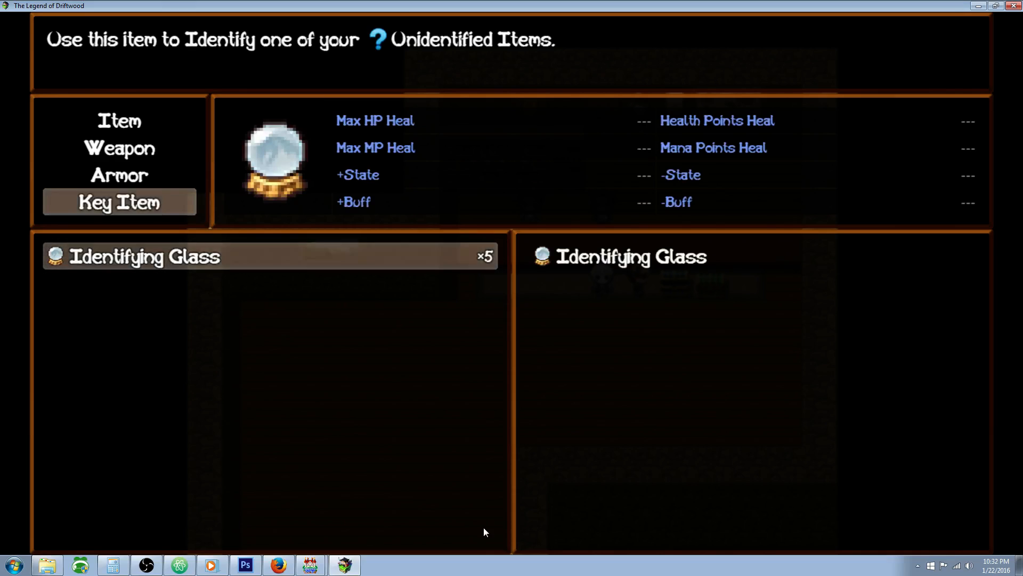
mouse_move(483, 222)
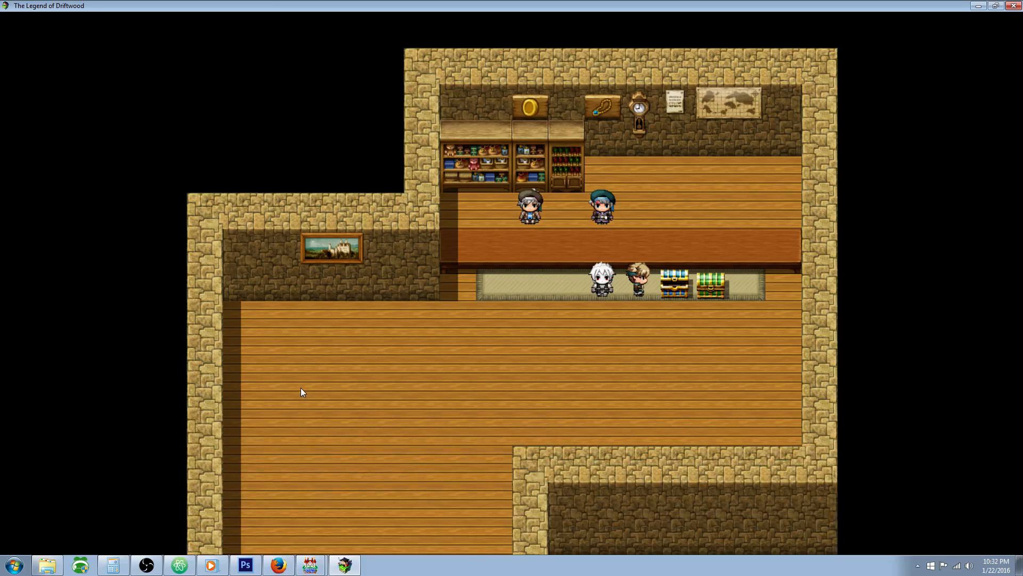
mouse_move(492, 269)
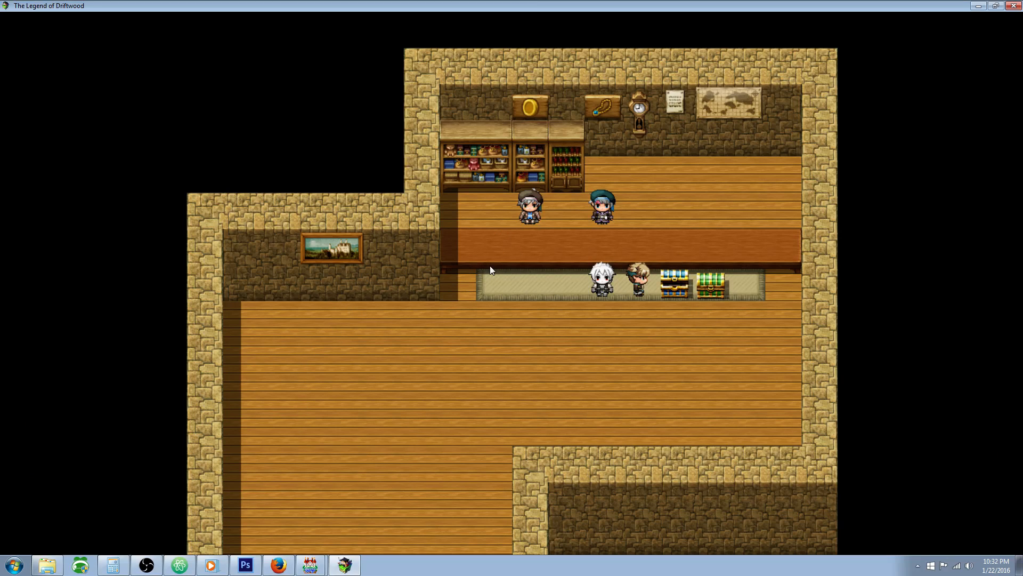
key(escape)
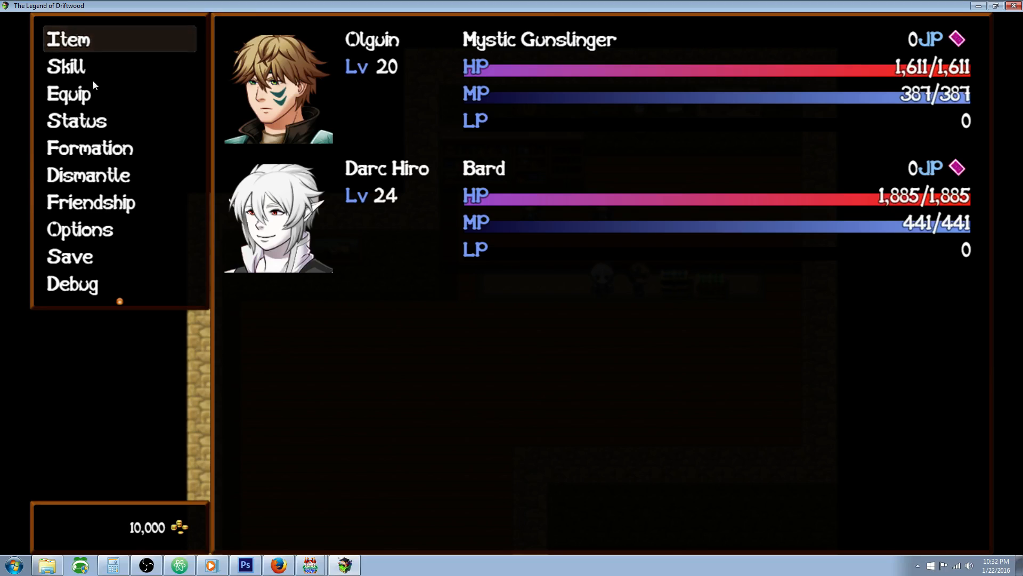
click(66, 39)
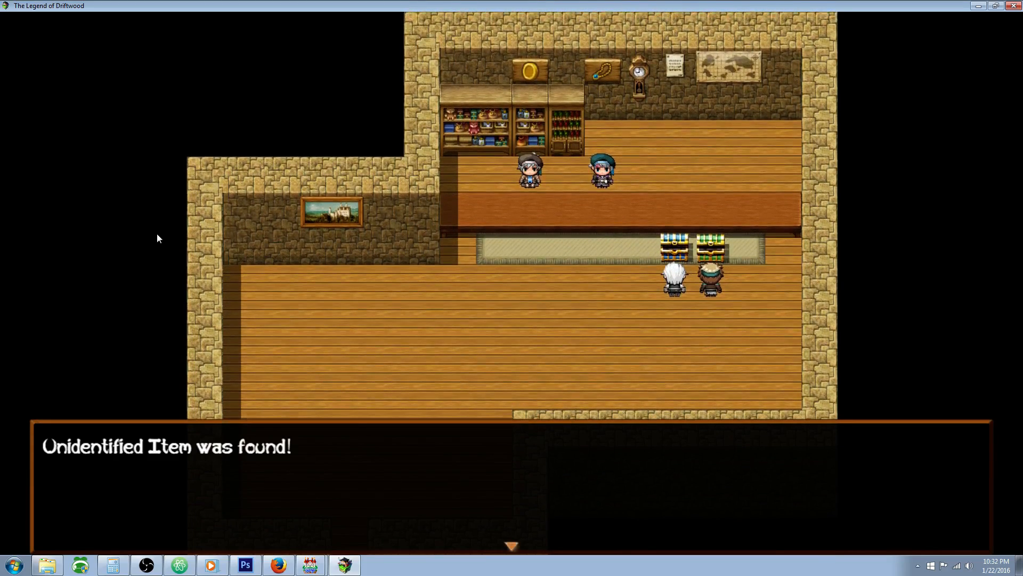
Advance past the chest's found-item message and open the main menu
key(enter)
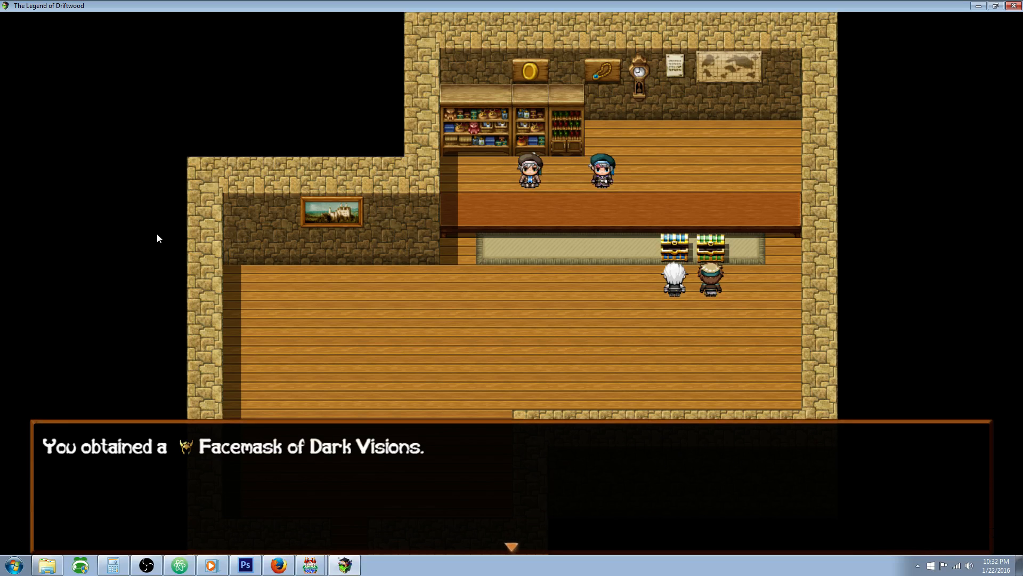
key(escape)
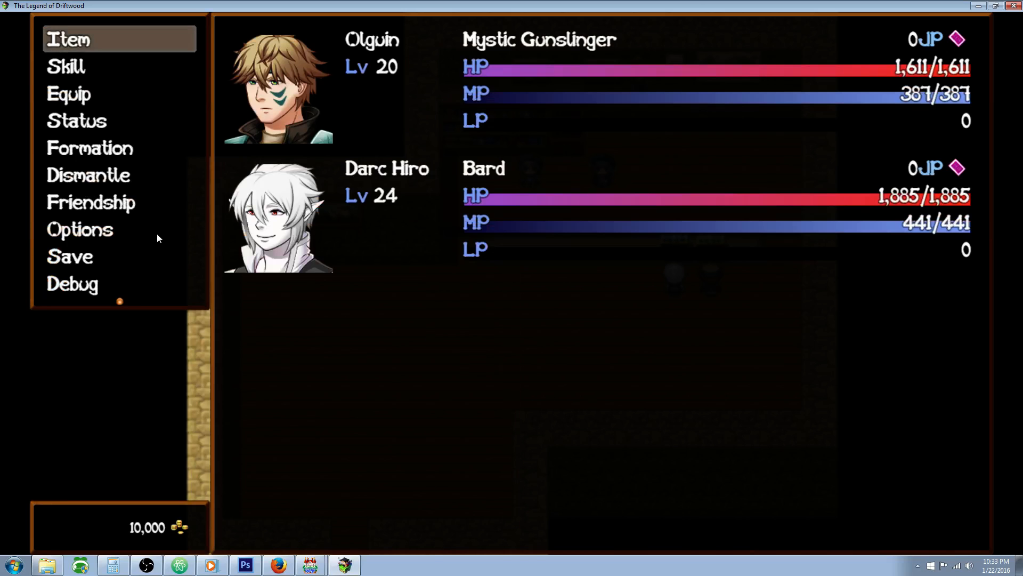
Confirm the Facemask of Dark Visions under Armor and the Unidentified Item count
click(67, 38)
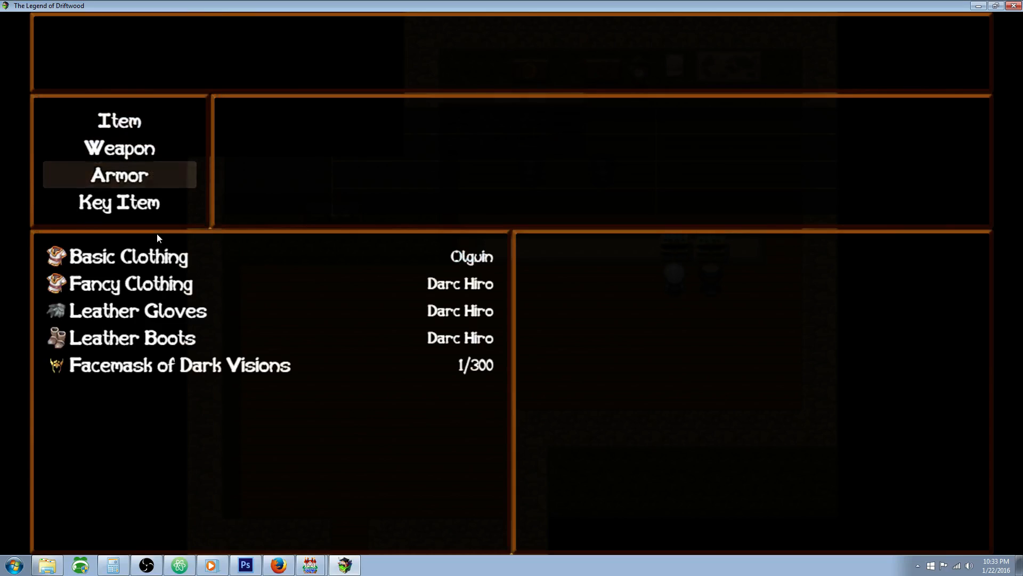
click(118, 203)
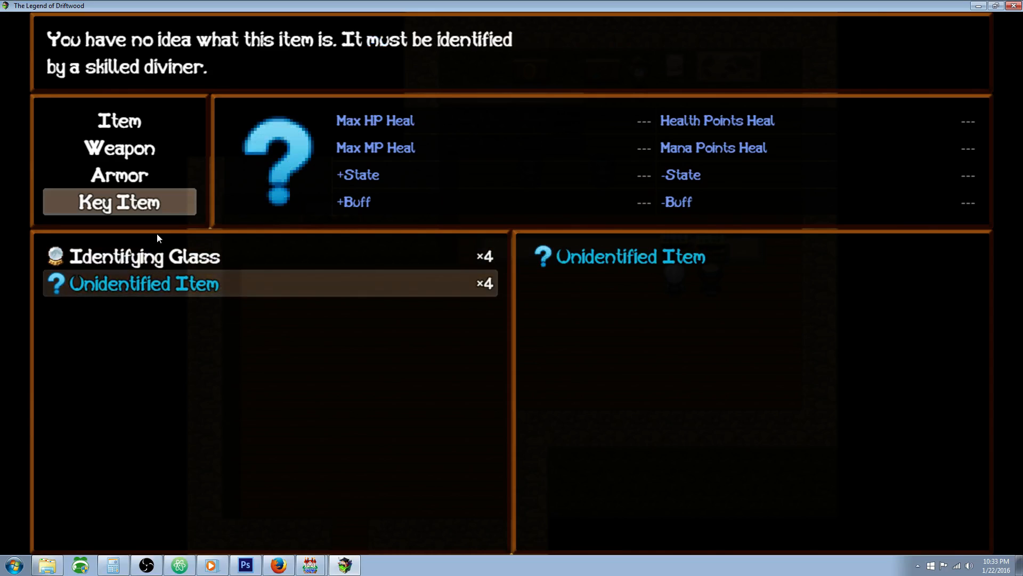
click(137, 283)
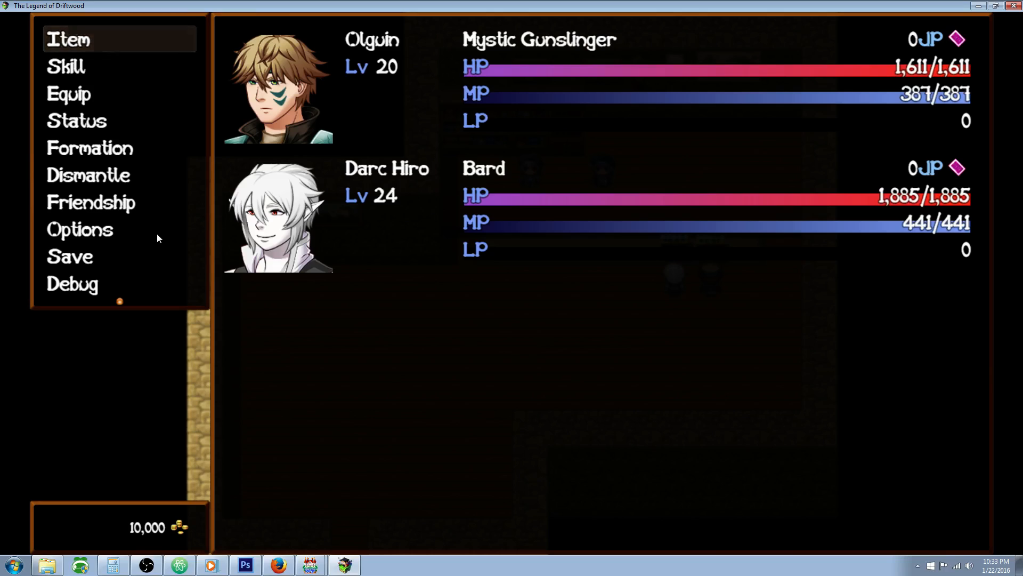
Return to the key items and choose another Identifying Glass to use
click(67, 38)
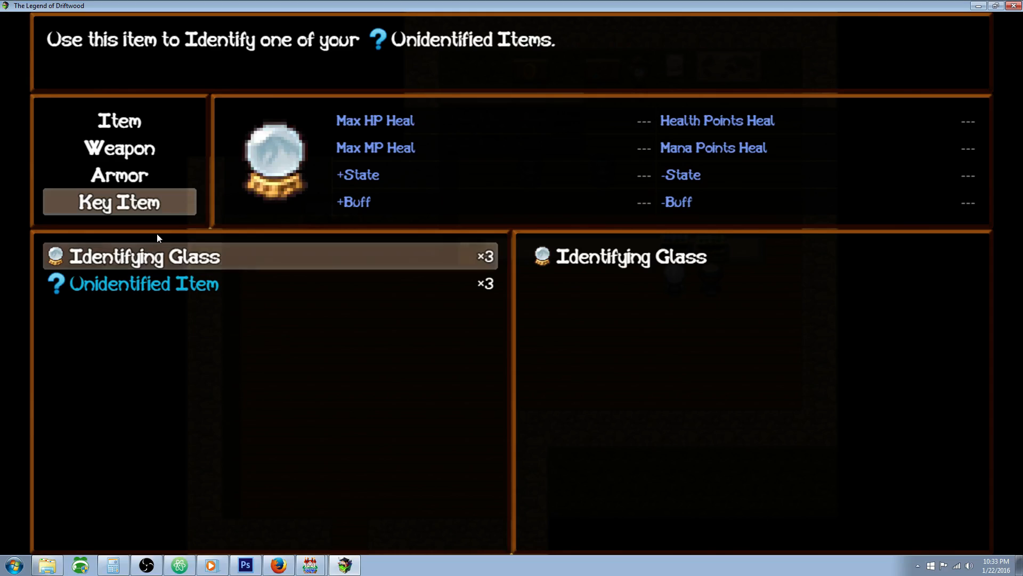
click(143, 255)
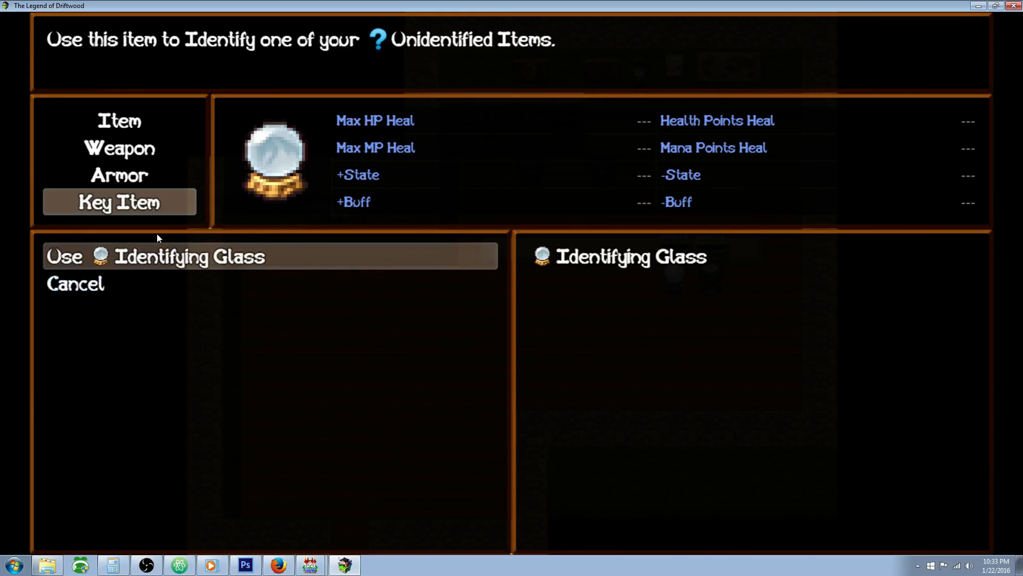
click(189, 255)
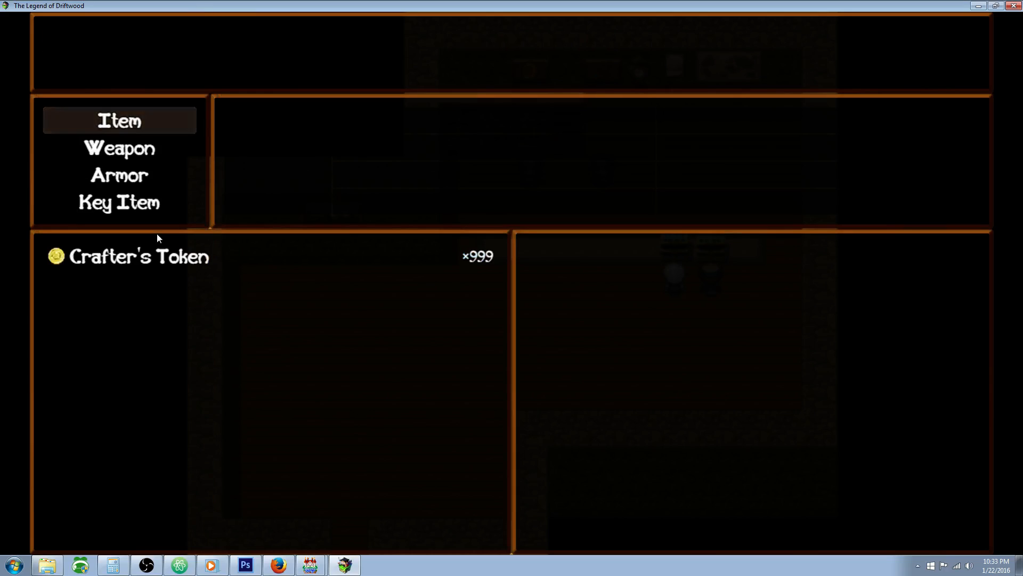
click(119, 201)
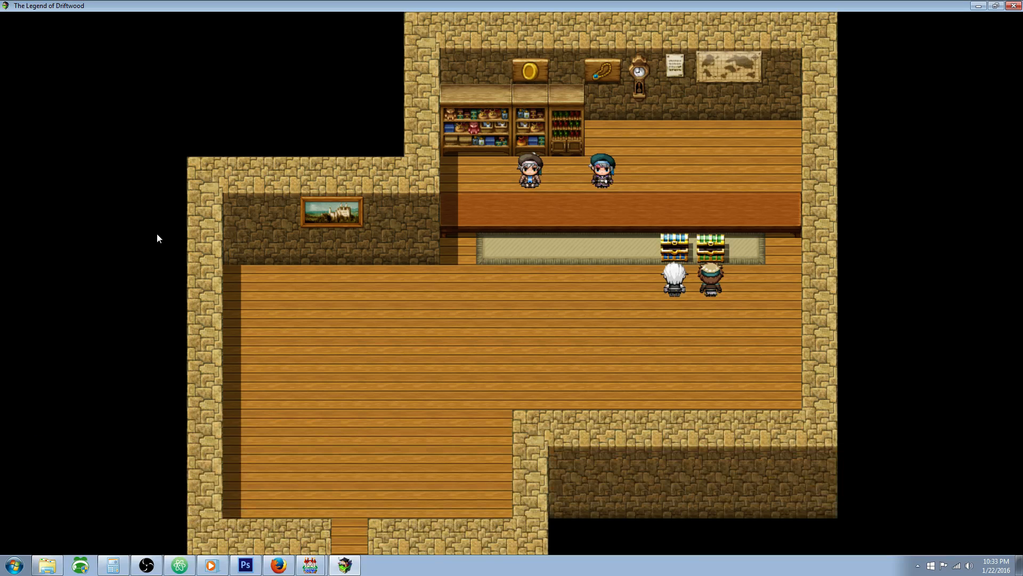
key(Escape)
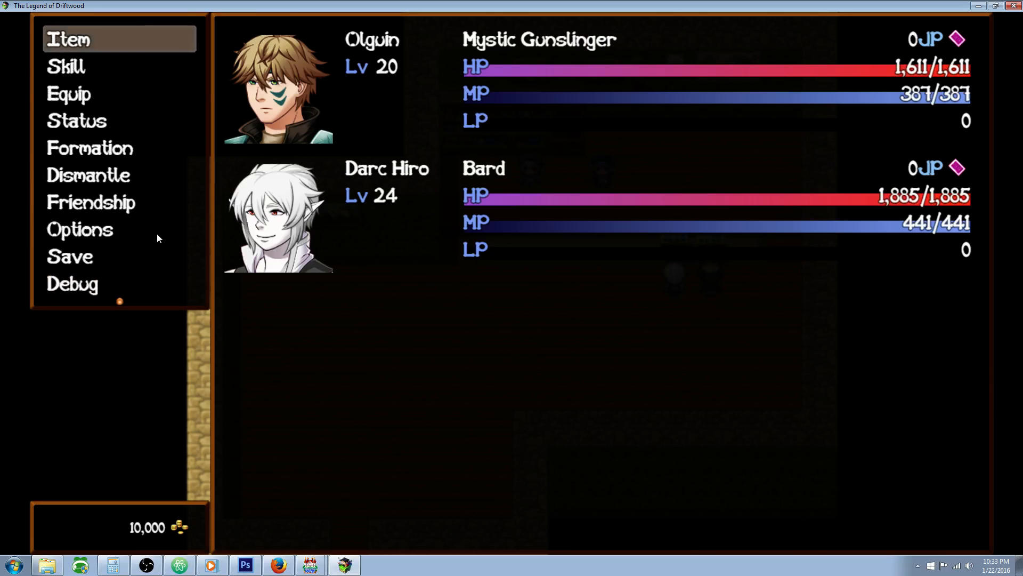
click(67, 38)
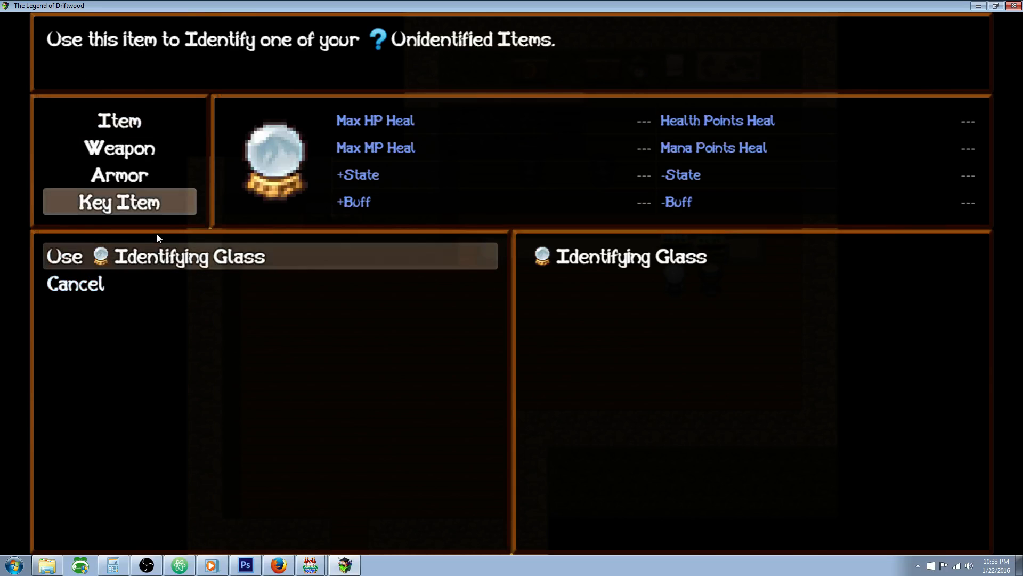